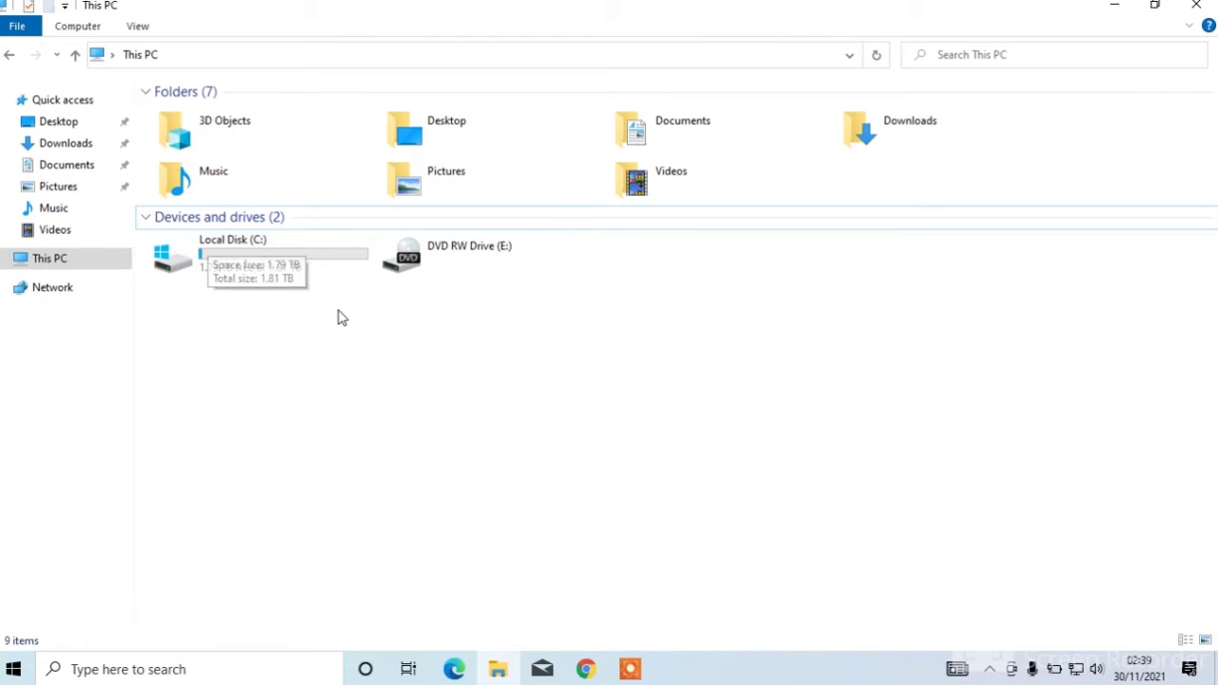
mouse_move(214, 305)
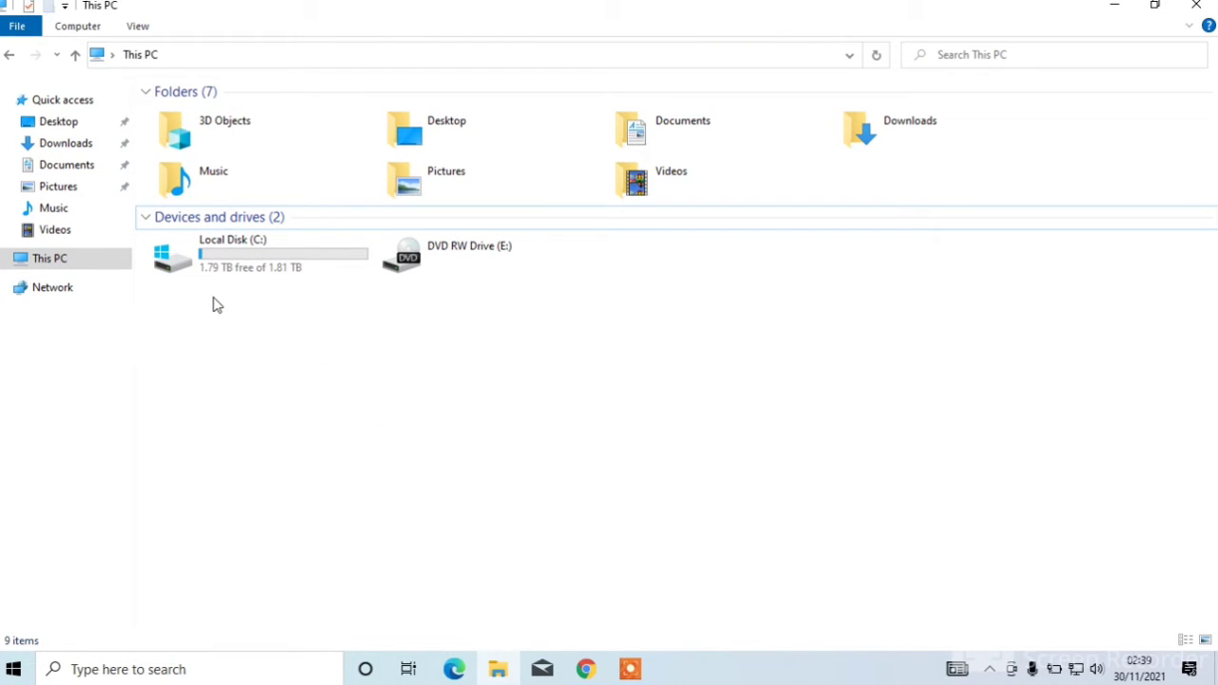
mouse_move(199, 291)
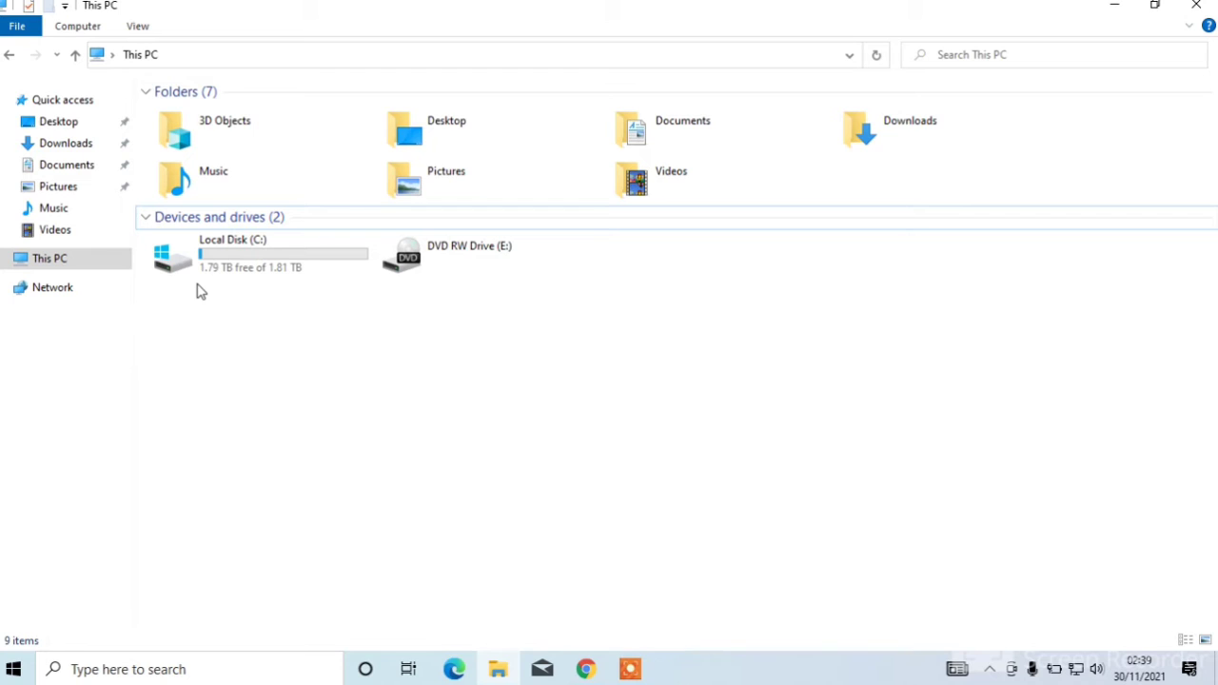
mouse_move(211, 286)
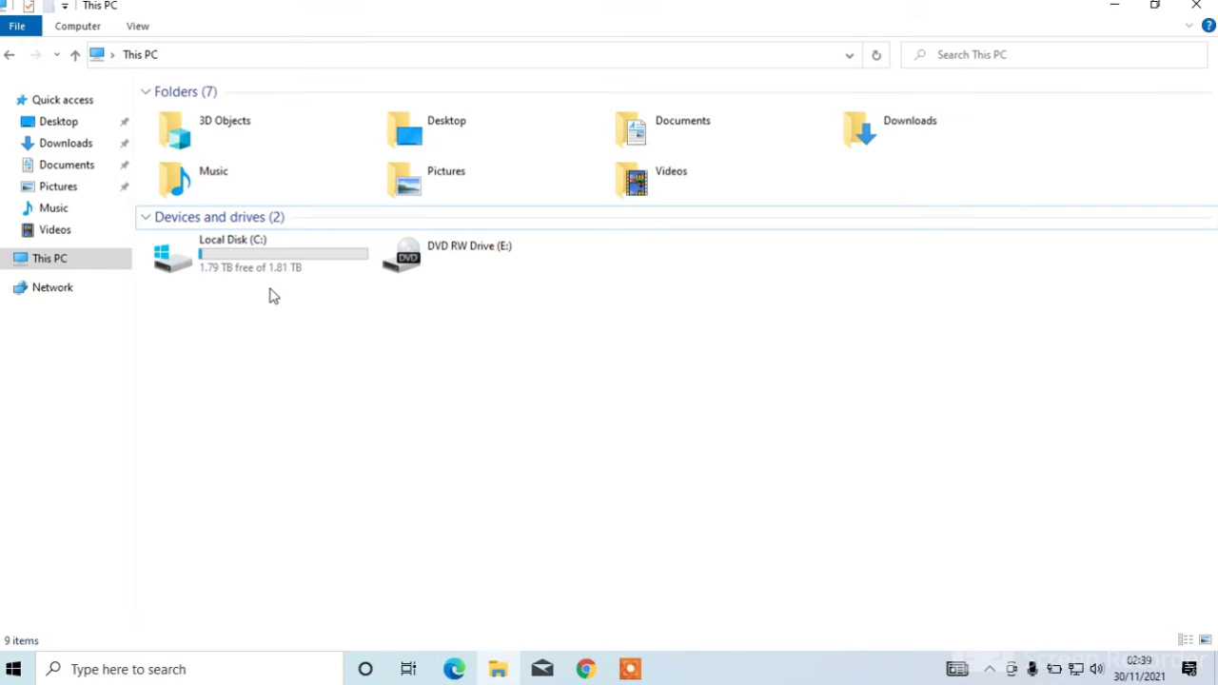
mouse_move(280, 291)
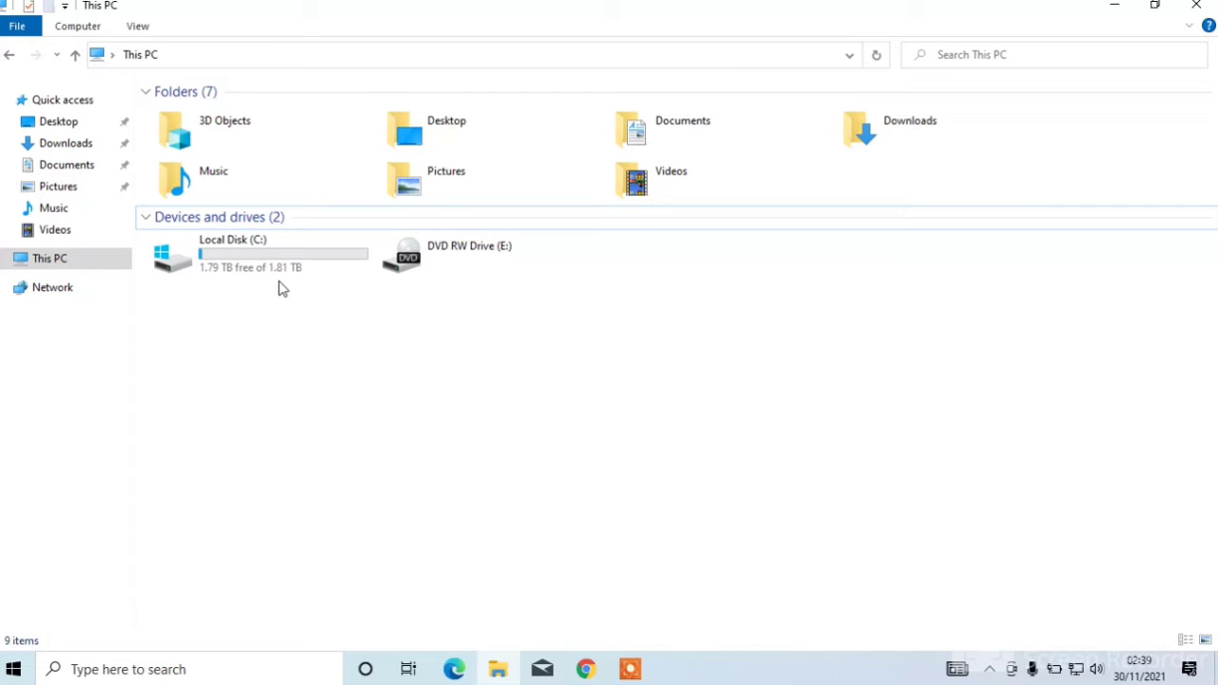
mouse_move(369, 329)
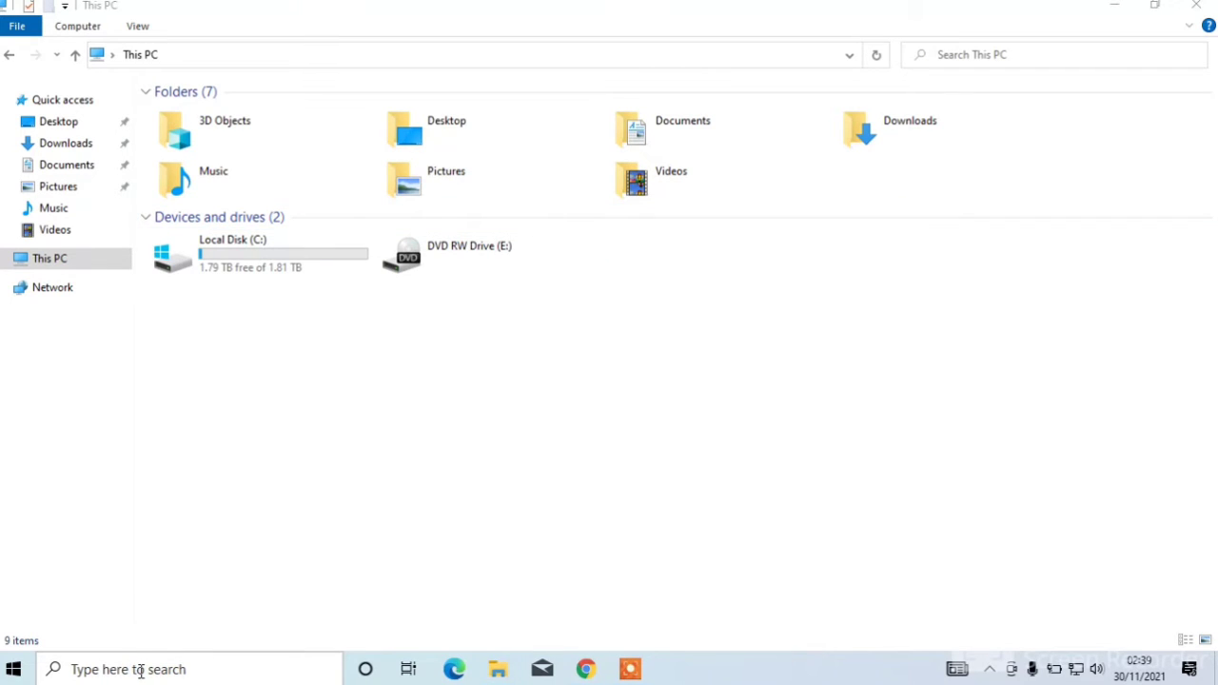
- Search Windows for 'disk management' and launch the Disk Management console
text(disk mana)
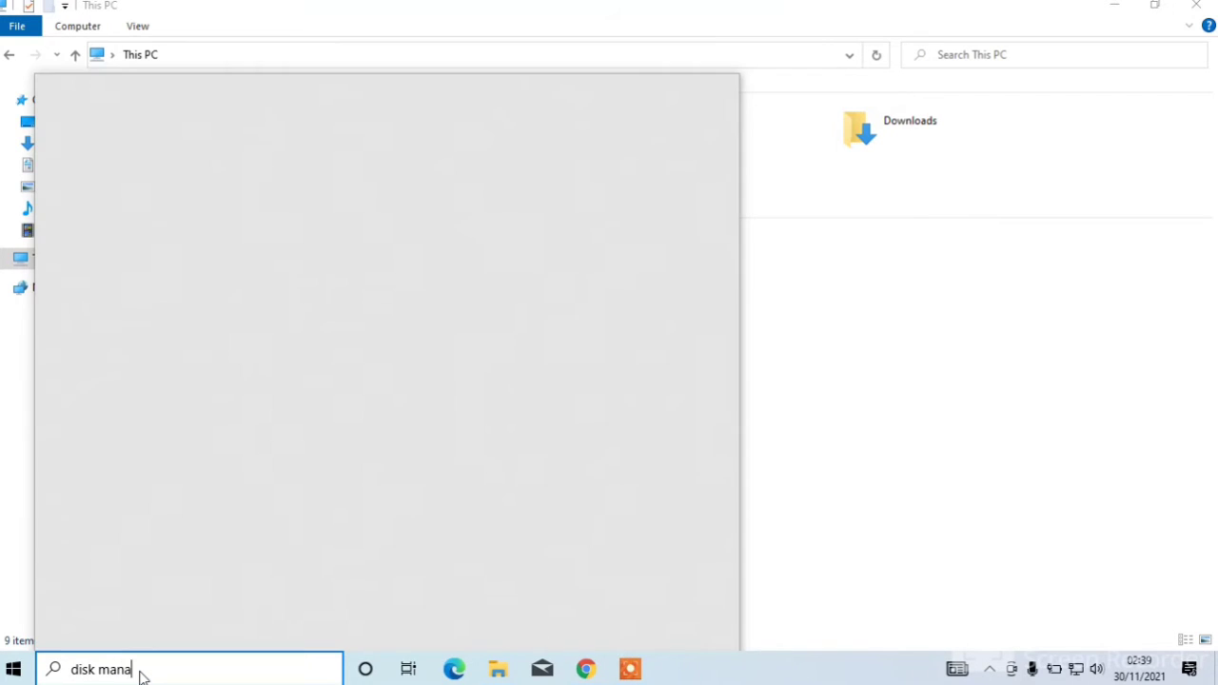
text(ge)
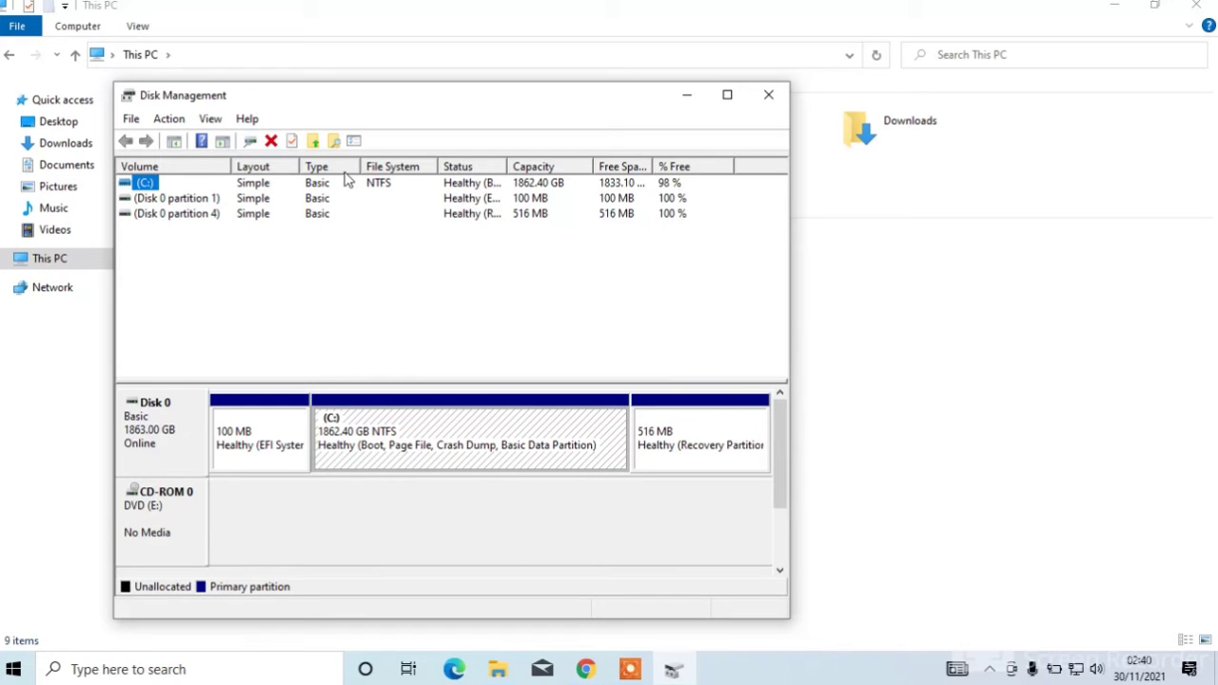
mouse_move(270, 251)
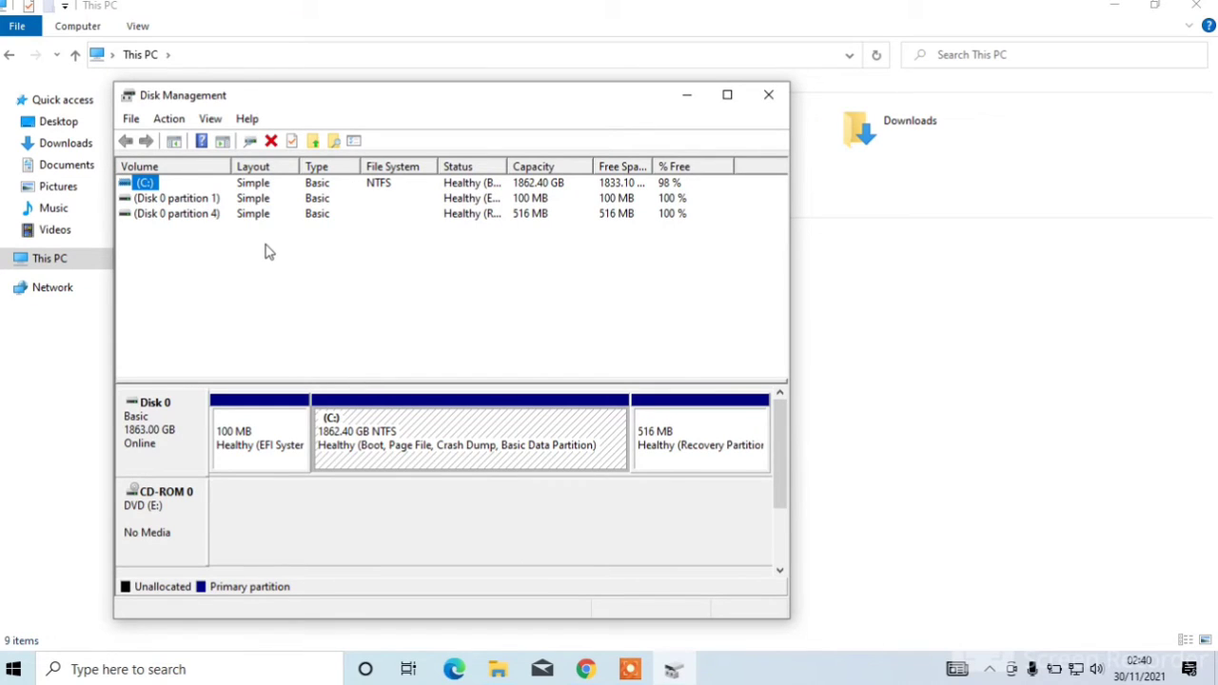
mouse_move(205, 207)
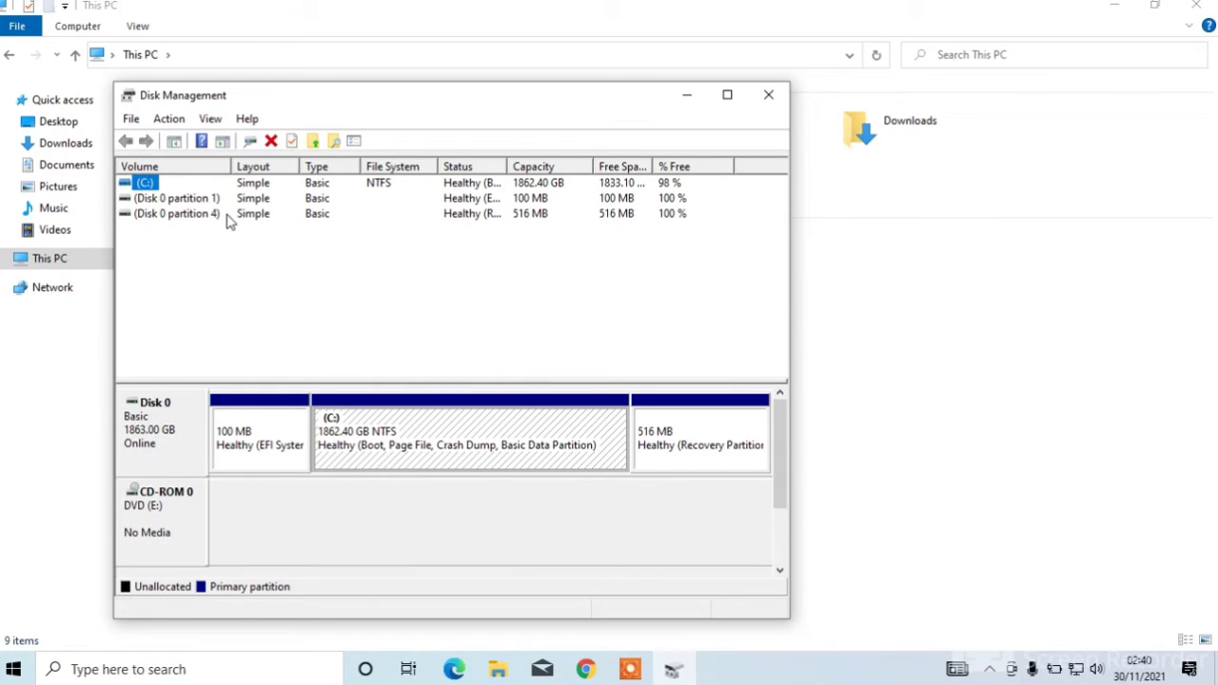
mouse_move(262, 239)
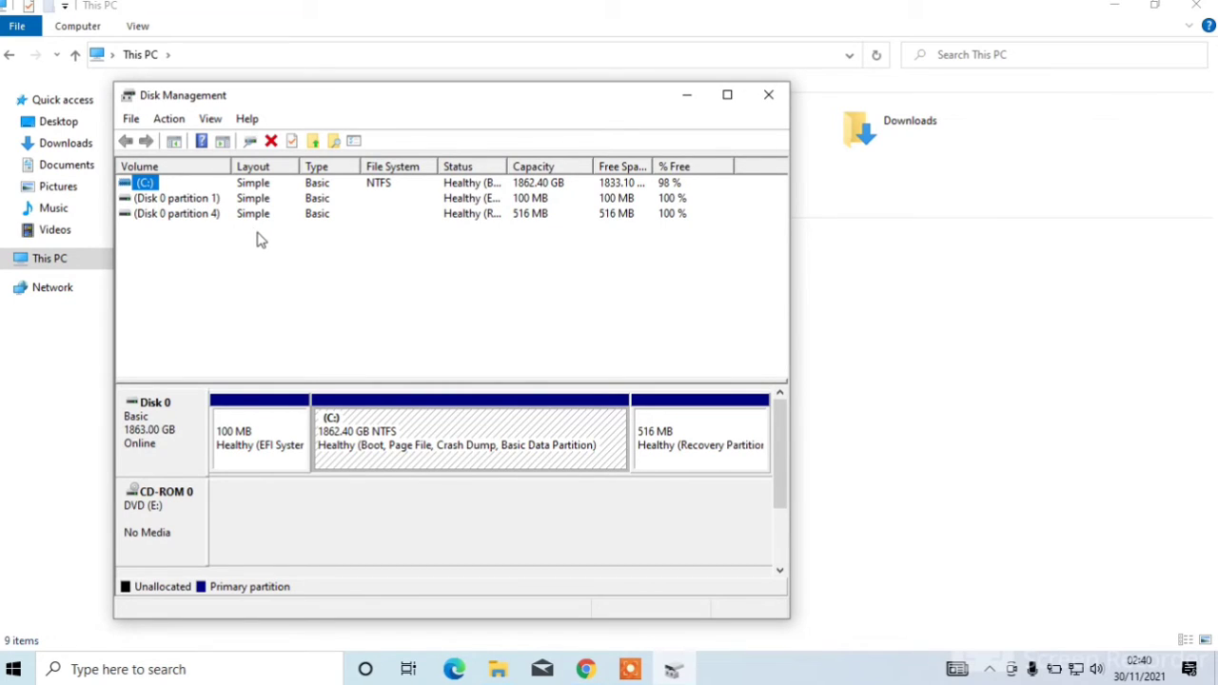
mouse_move(397, 383)
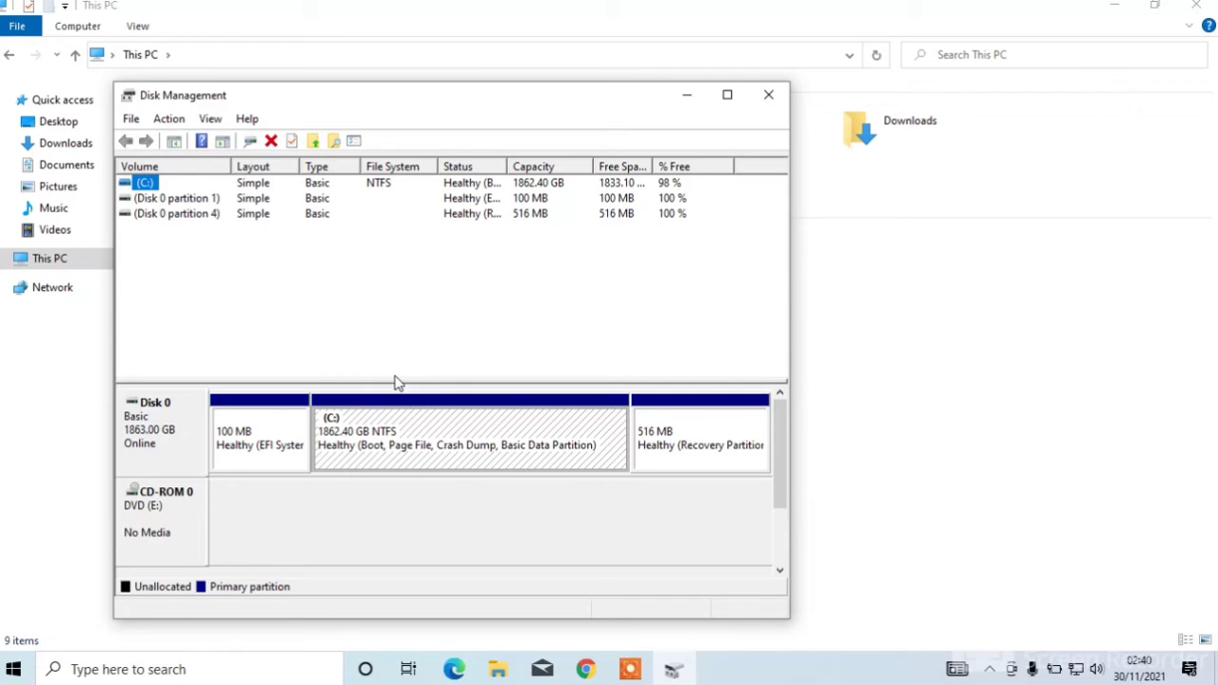
- Choose Shrink Volume from the C: partition's context menu
right_click(466, 434)
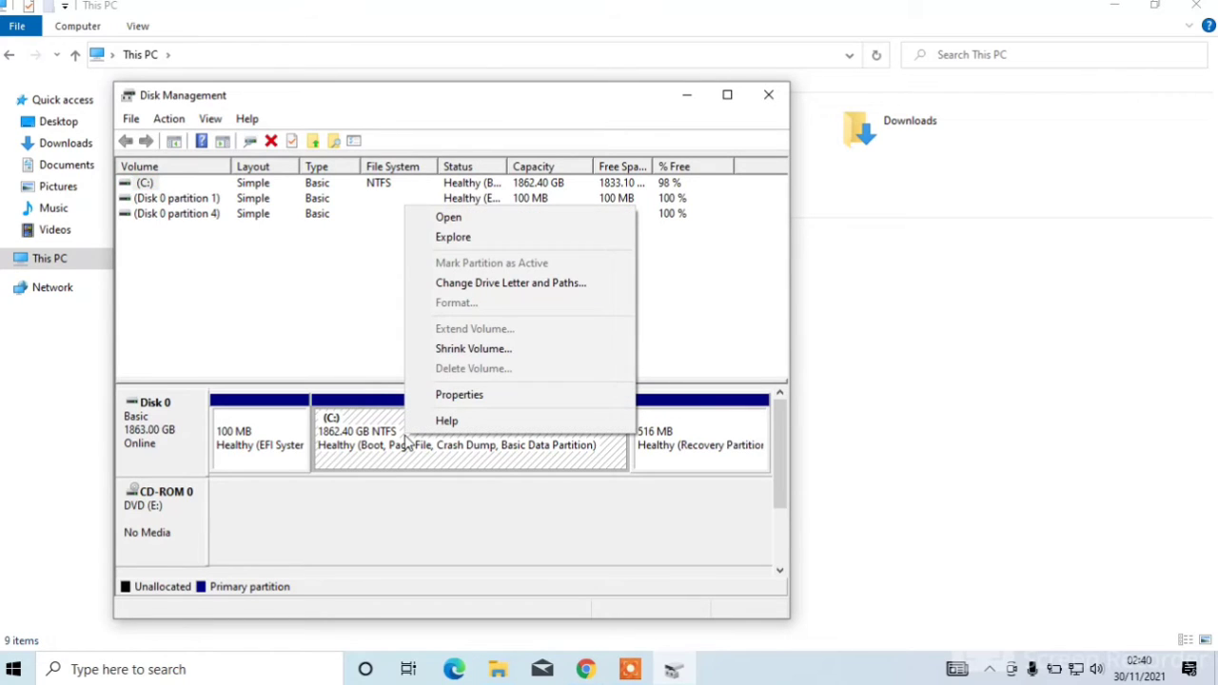
mouse_move(472, 348)
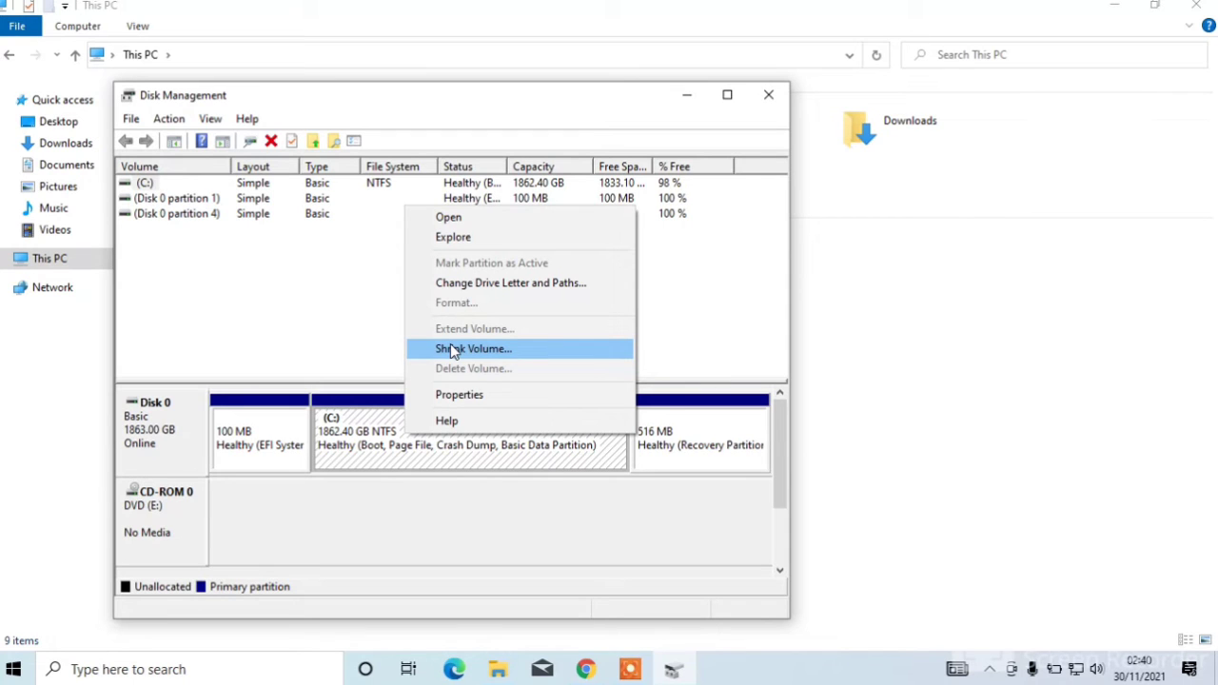
click(472, 348)
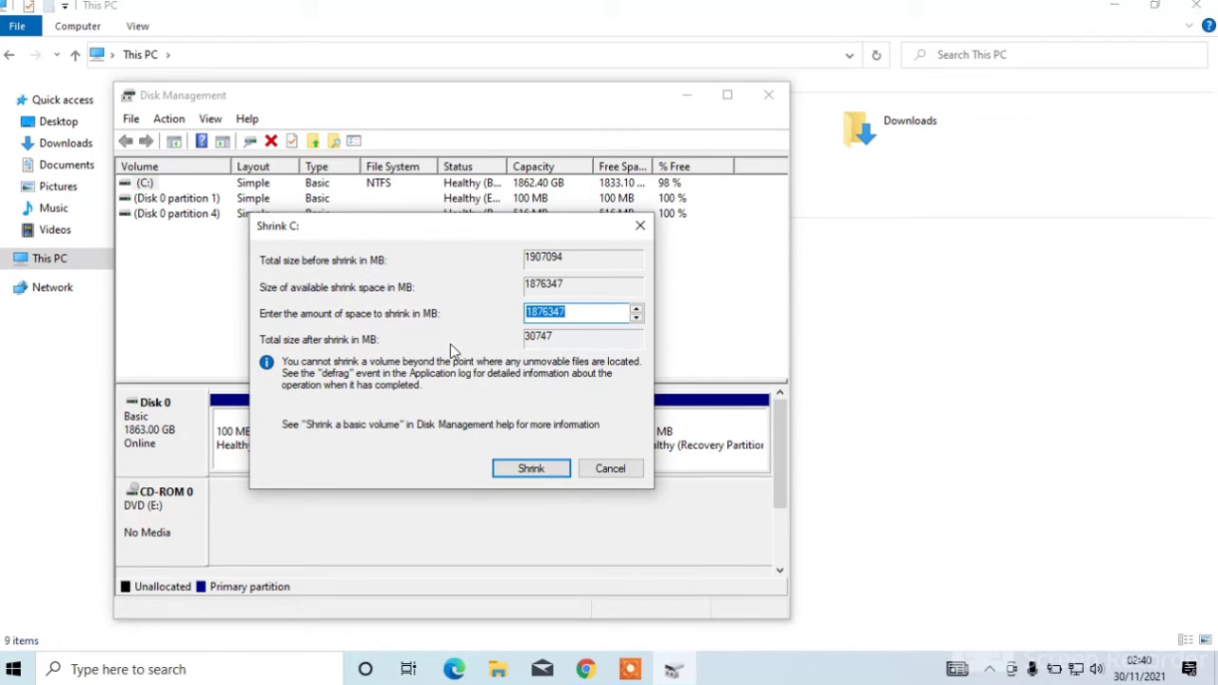
mouse_move(415, 316)
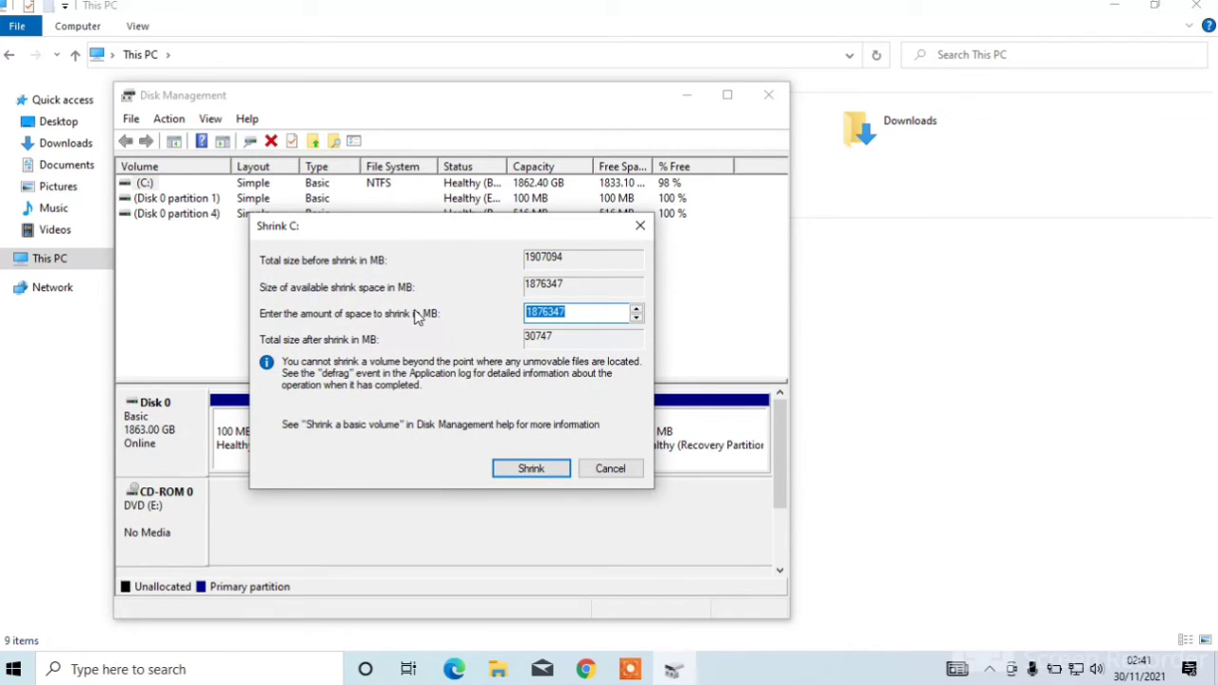
mouse_move(454, 335)
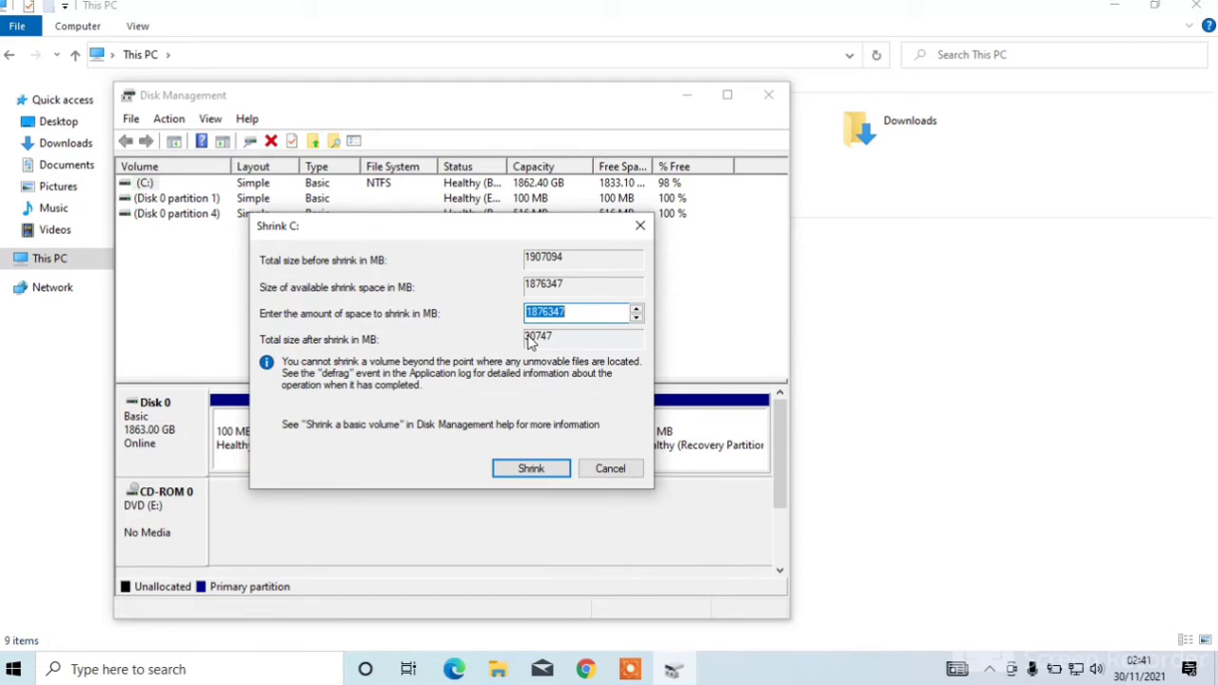
mouse_move(536, 346)
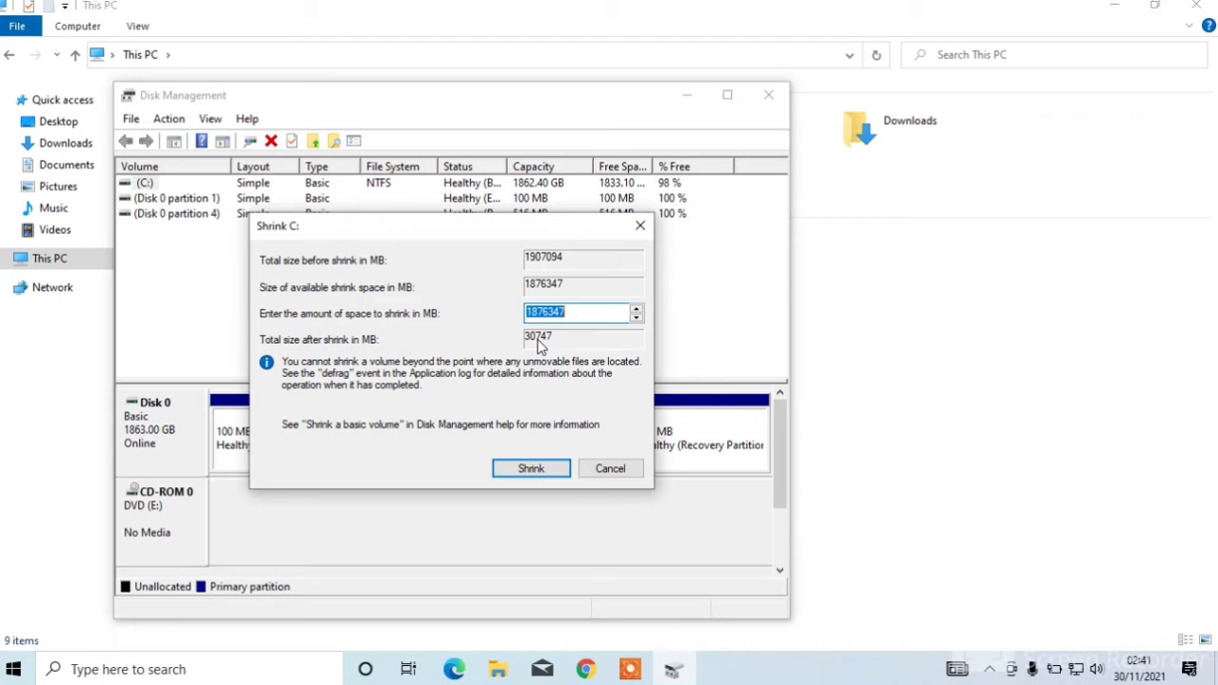
mouse_move(539, 341)
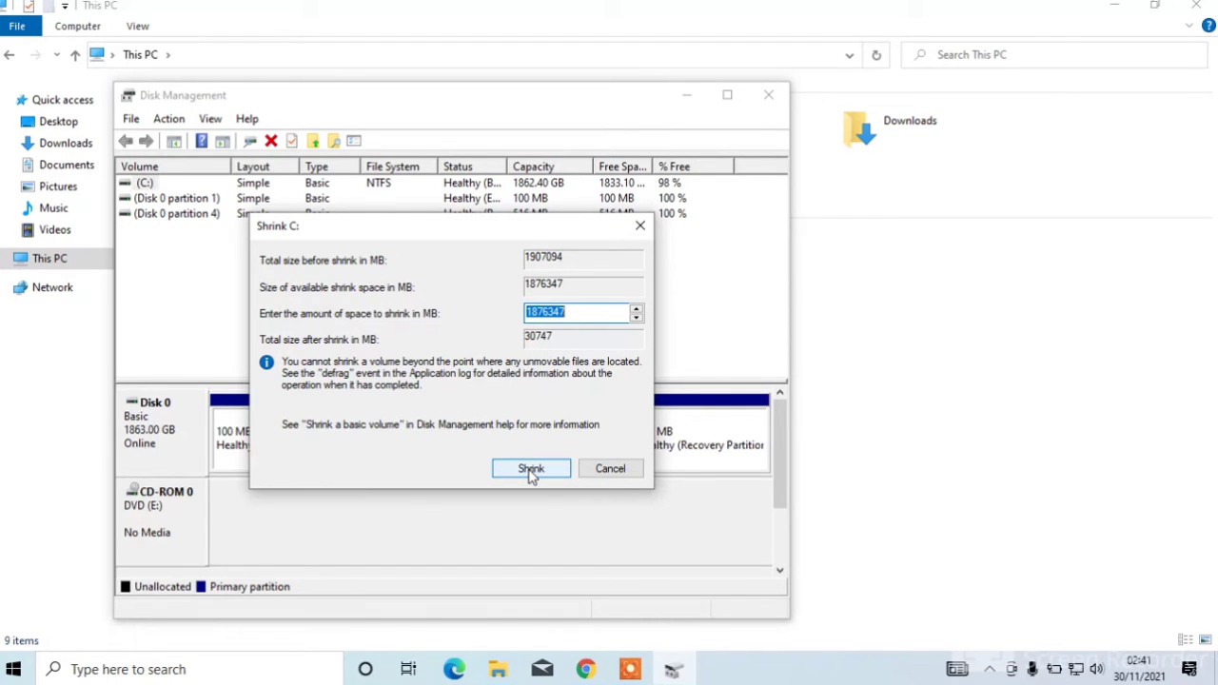
- Confirm shrinking C: by the maximum 1,876,347 MB
click(529, 468)
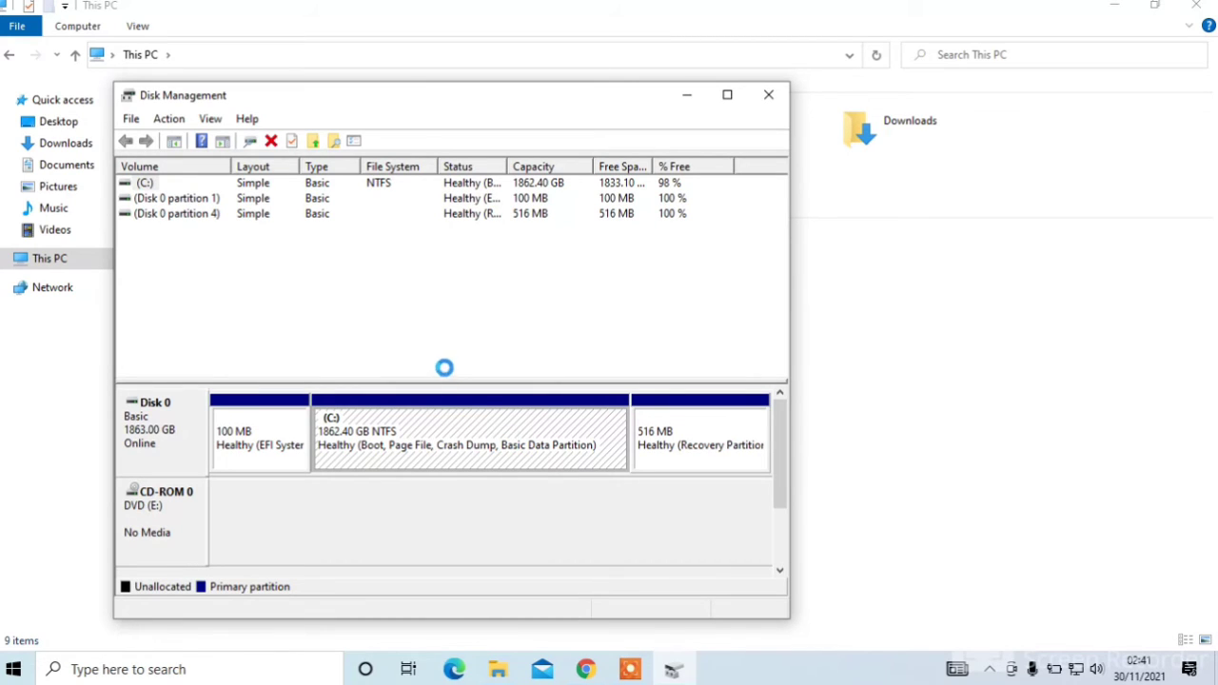
mouse_move(461, 390)
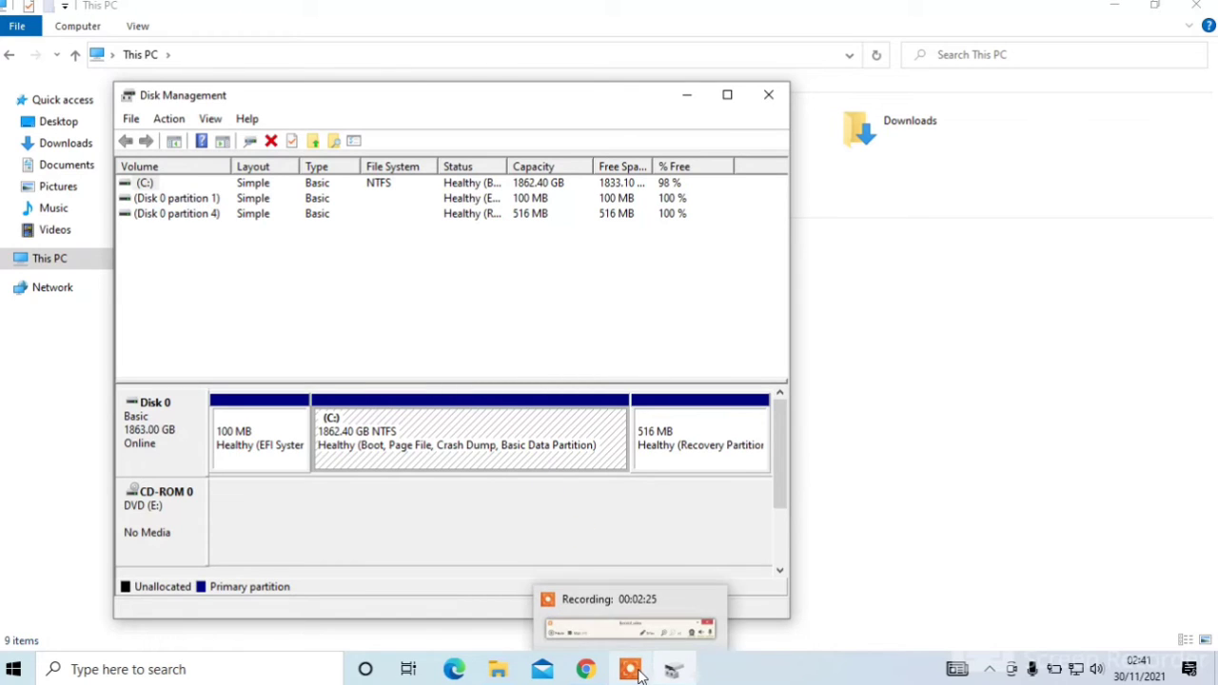
- Start a New Simple Volume on the 1832.37 GB unallocated space
click(630, 670)
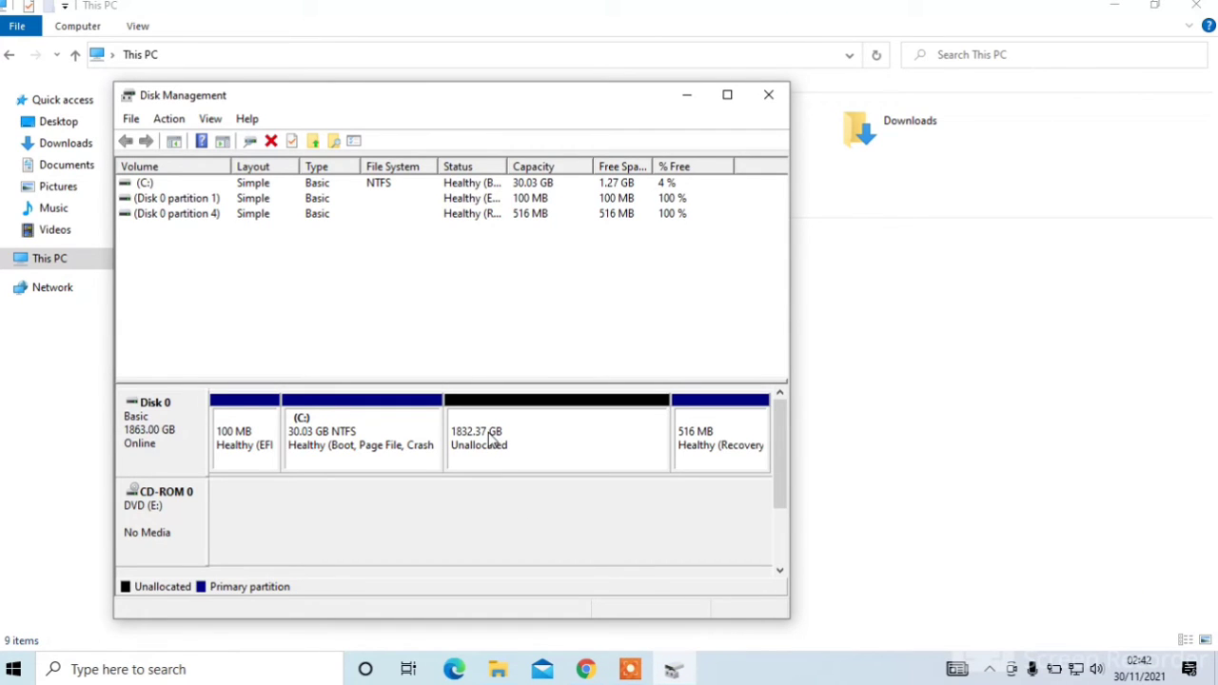
right_click(514, 434)
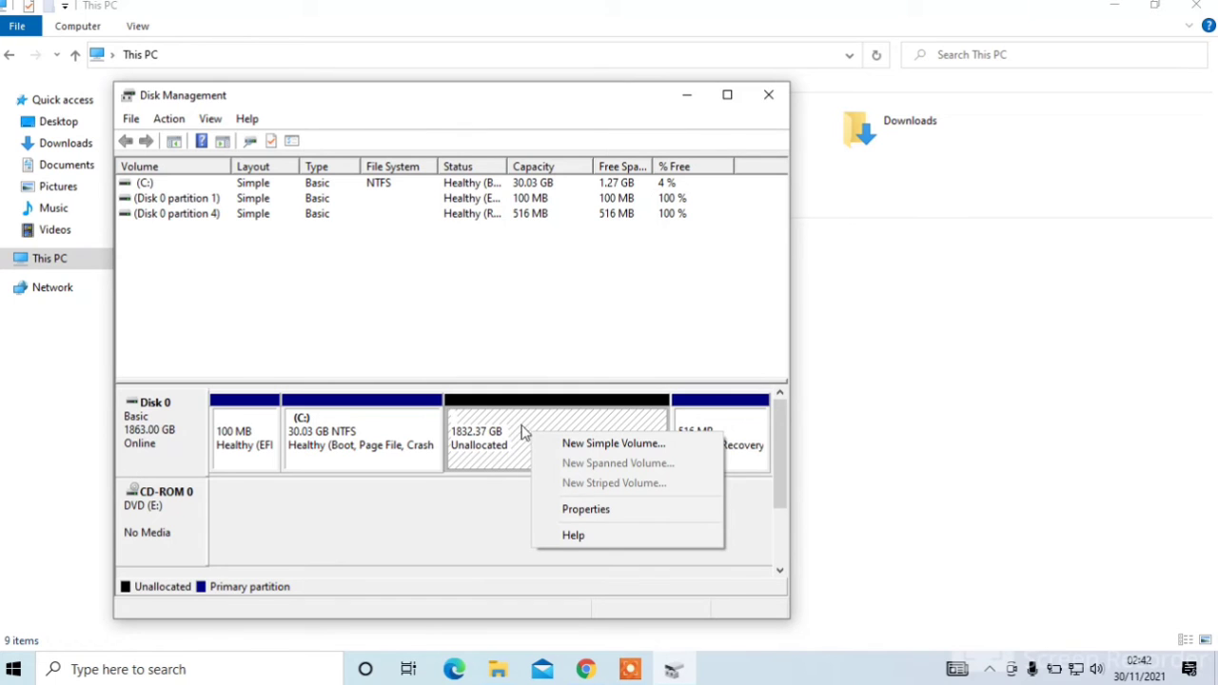
mouse_move(612, 443)
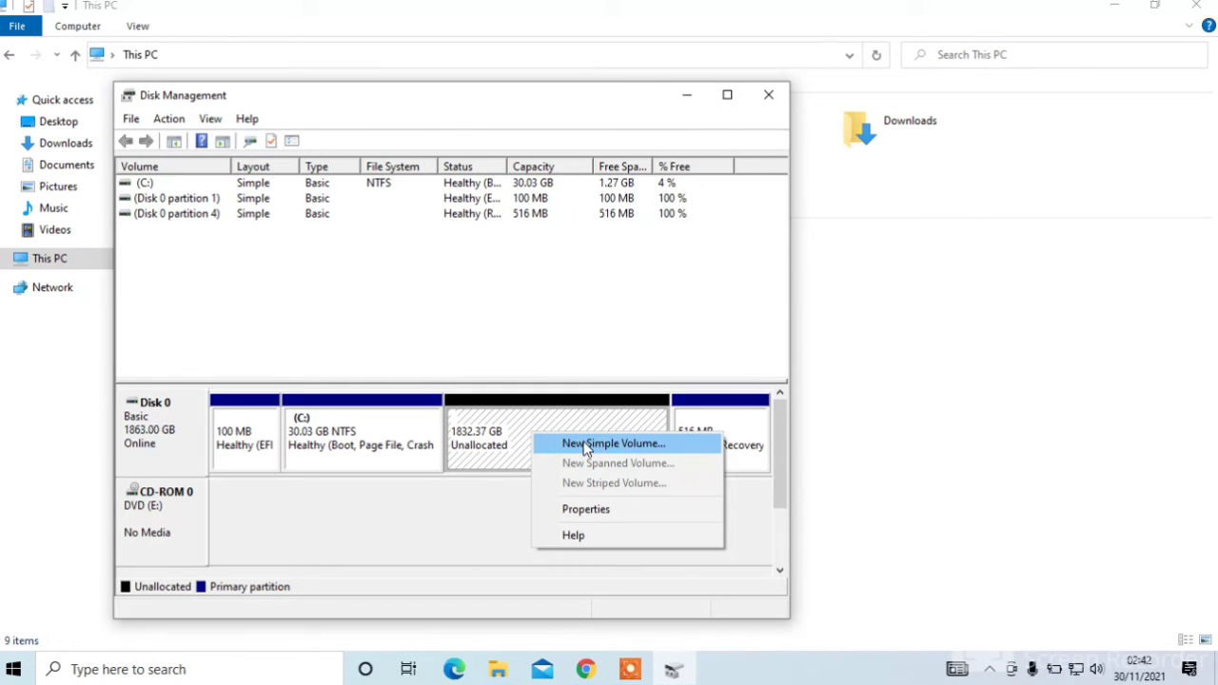
click(613, 443)
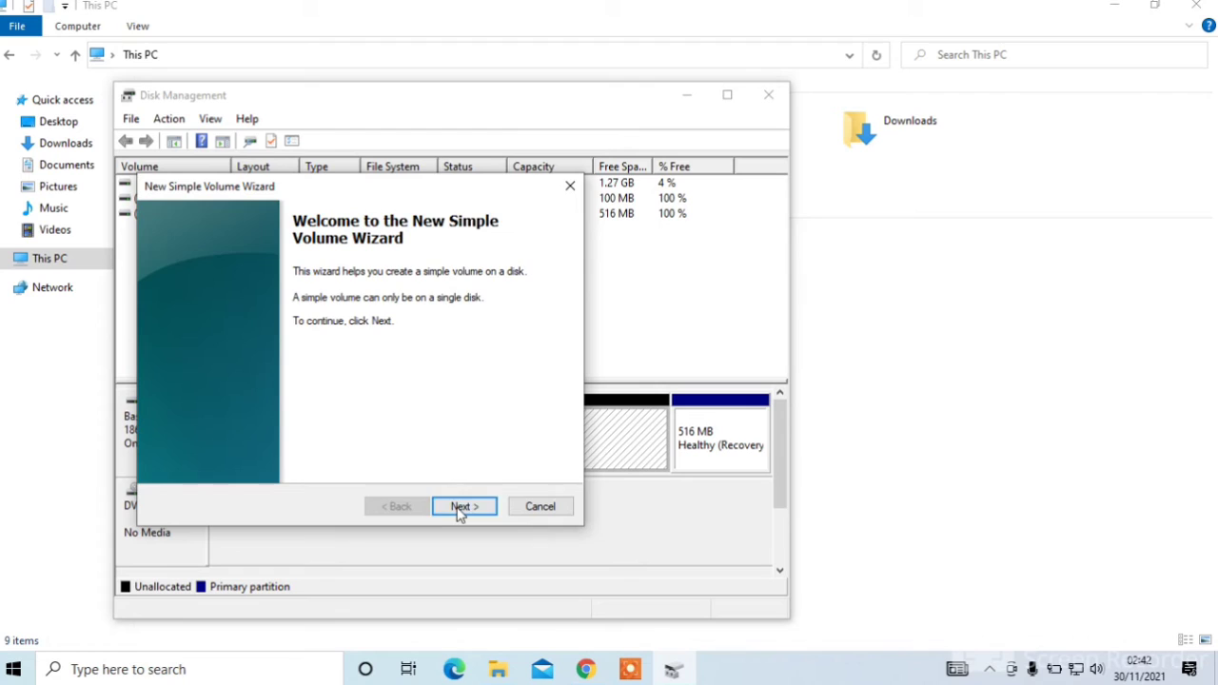
- Size the new volume at 506346 MB with drive letter D
click(464, 506)
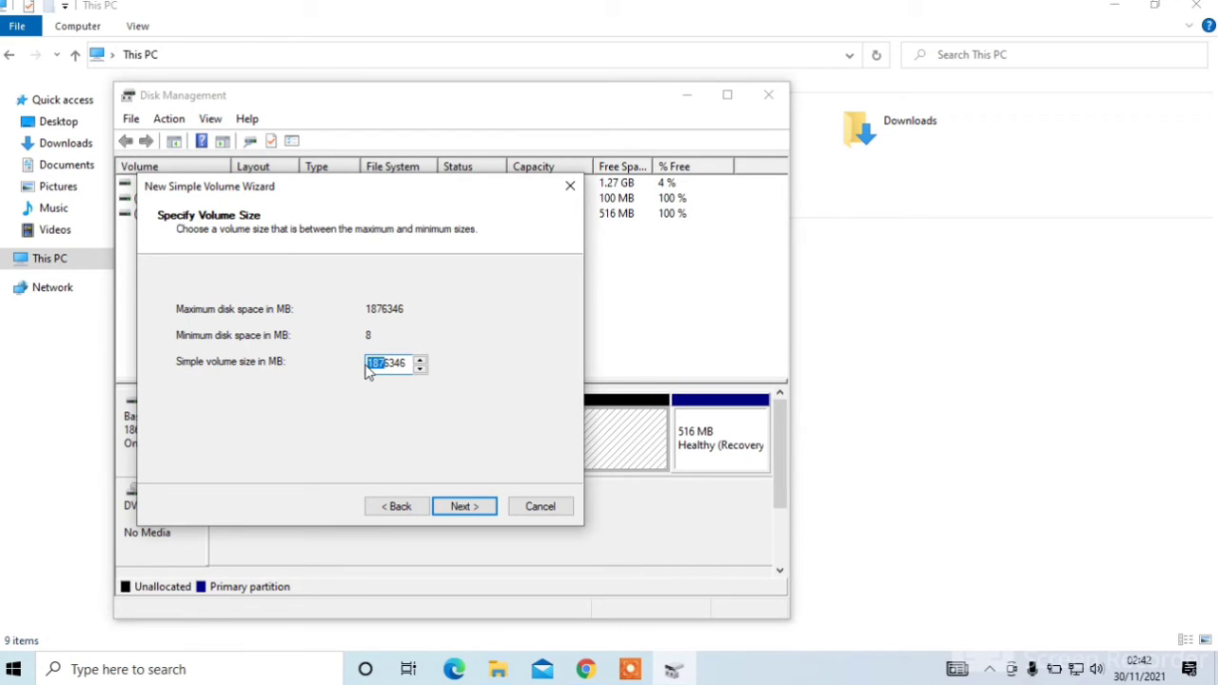
text(506346)
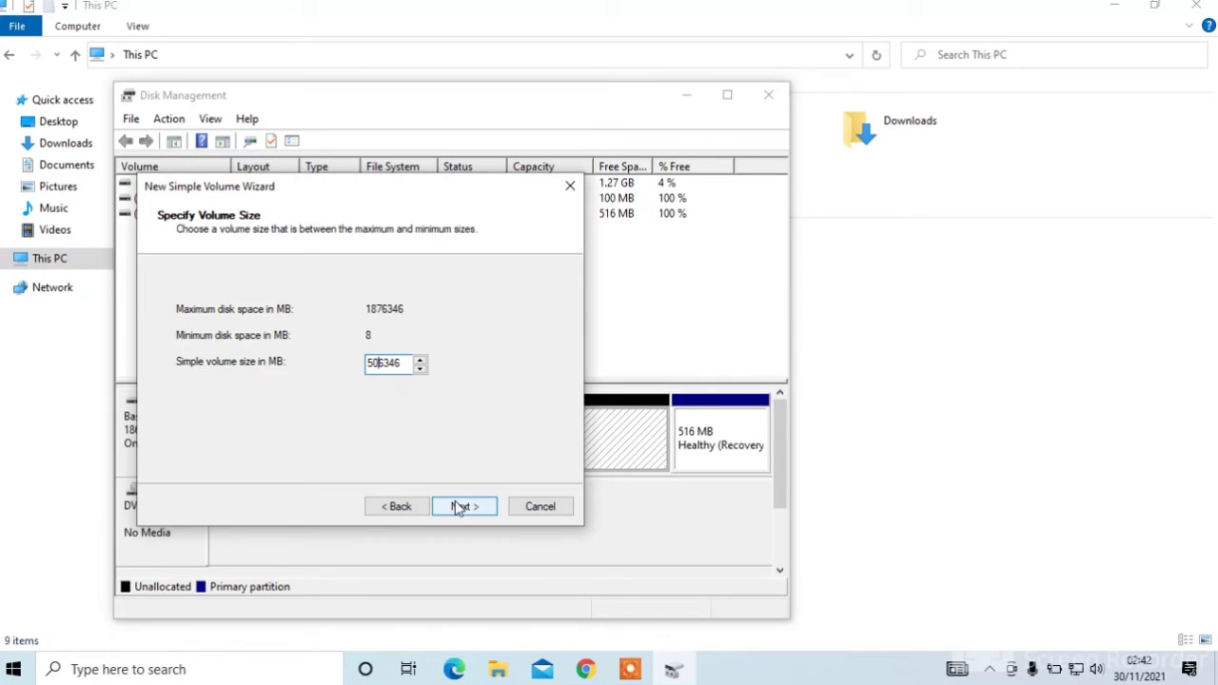
click(464, 506)
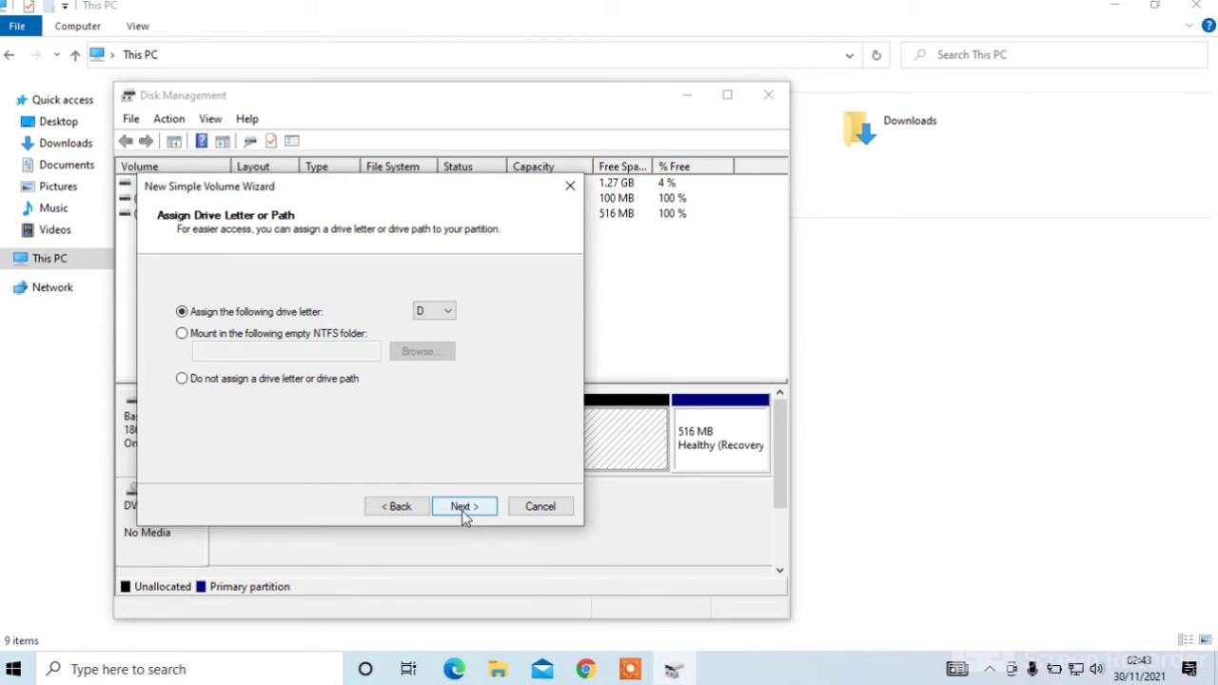
click(464, 506)
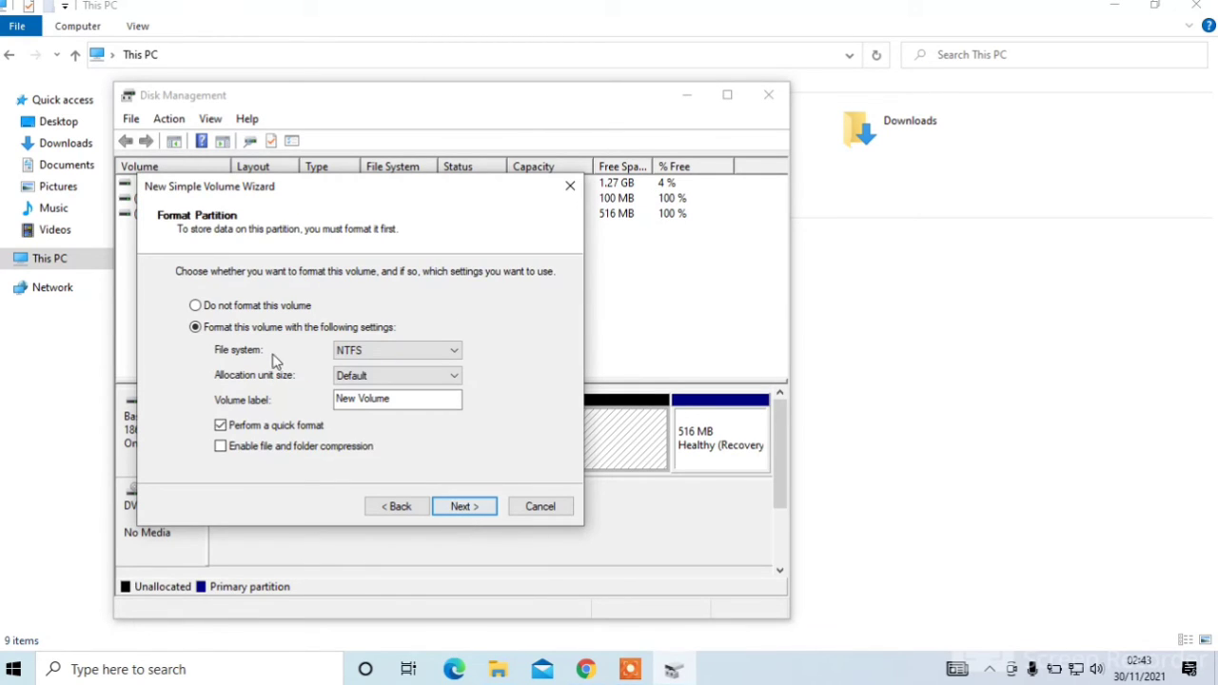
- Label the volume Work (replacing 'Personal') and create it as NTFS
click(396, 398)
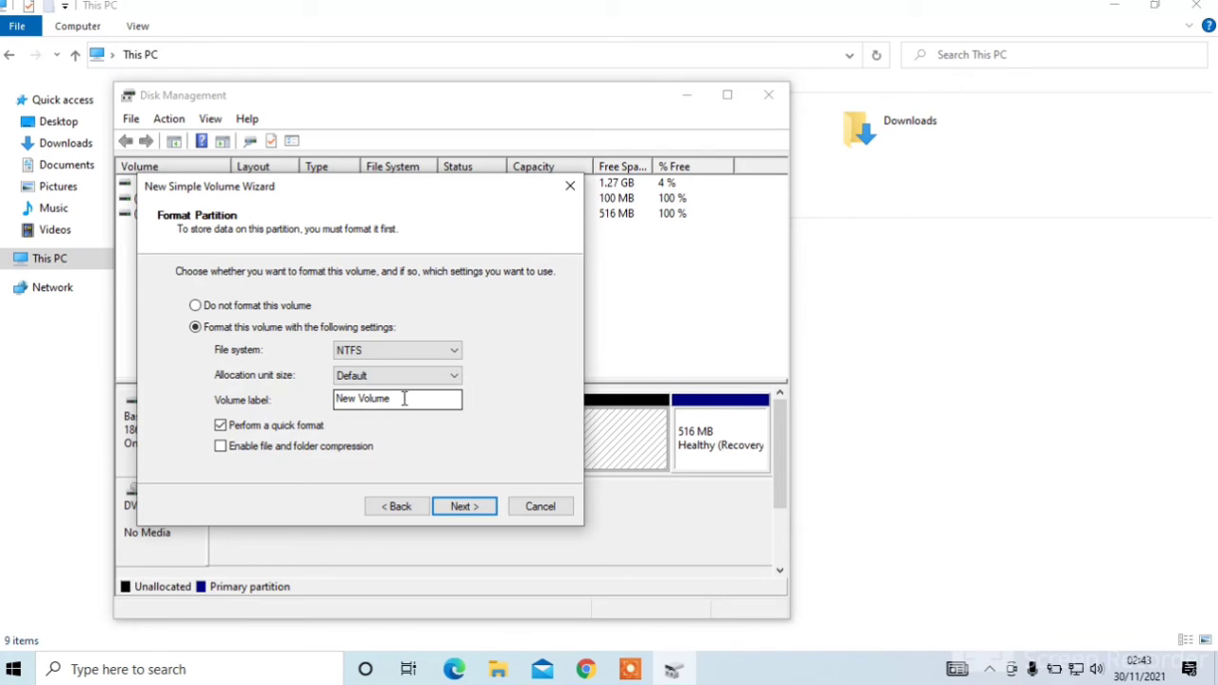
triple_click(396, 398)
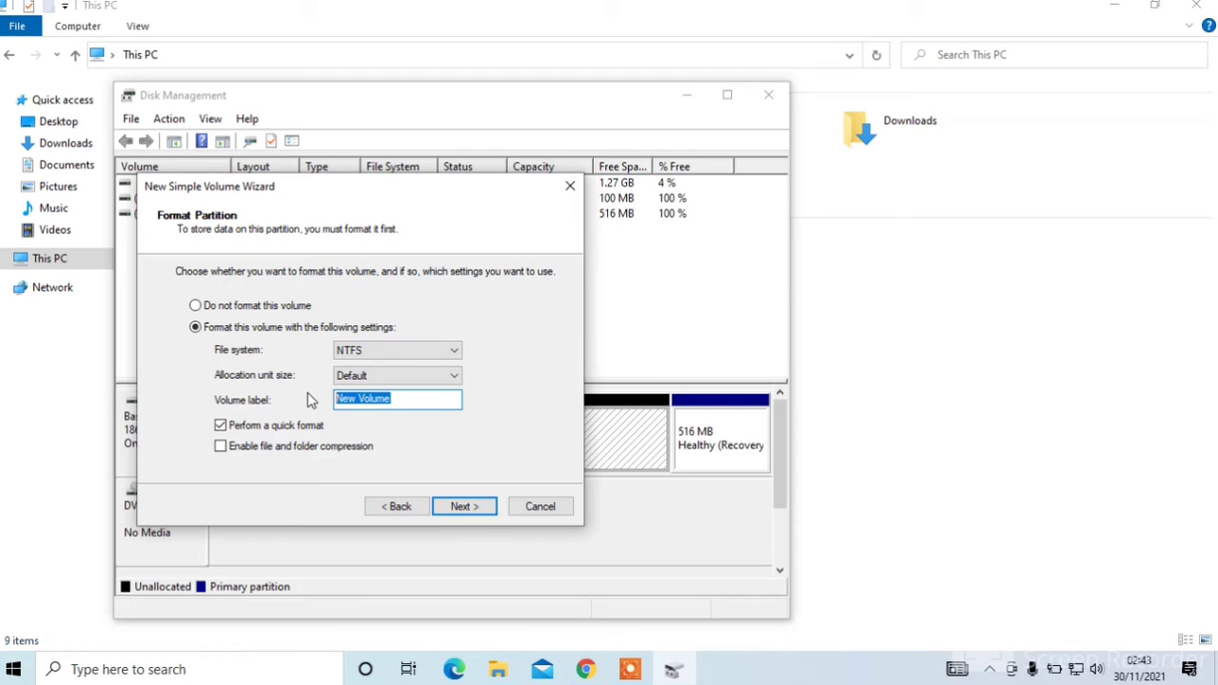
text(P)
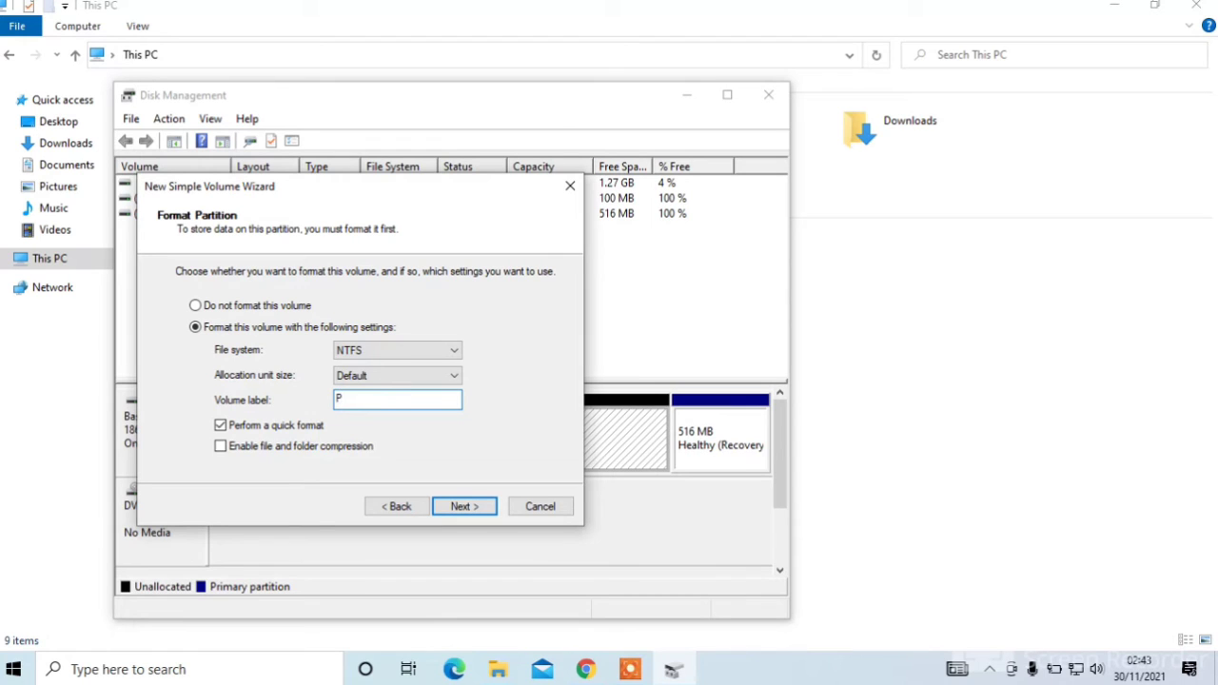
text(ersonal)
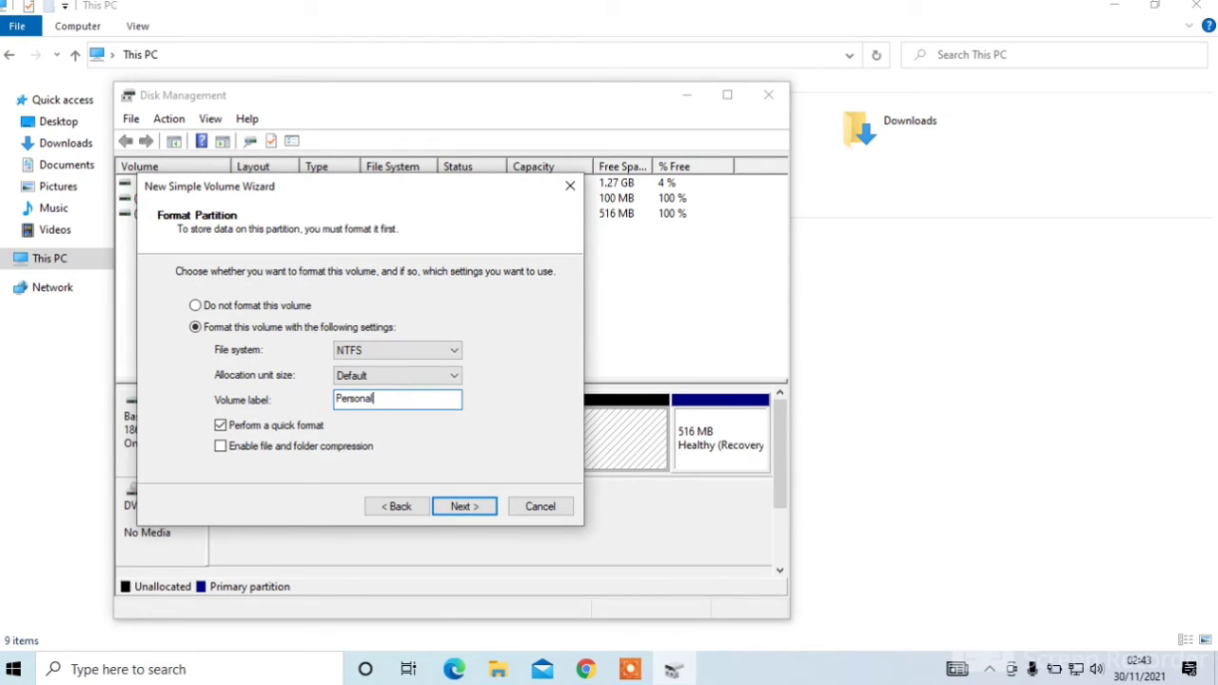
text(" ")
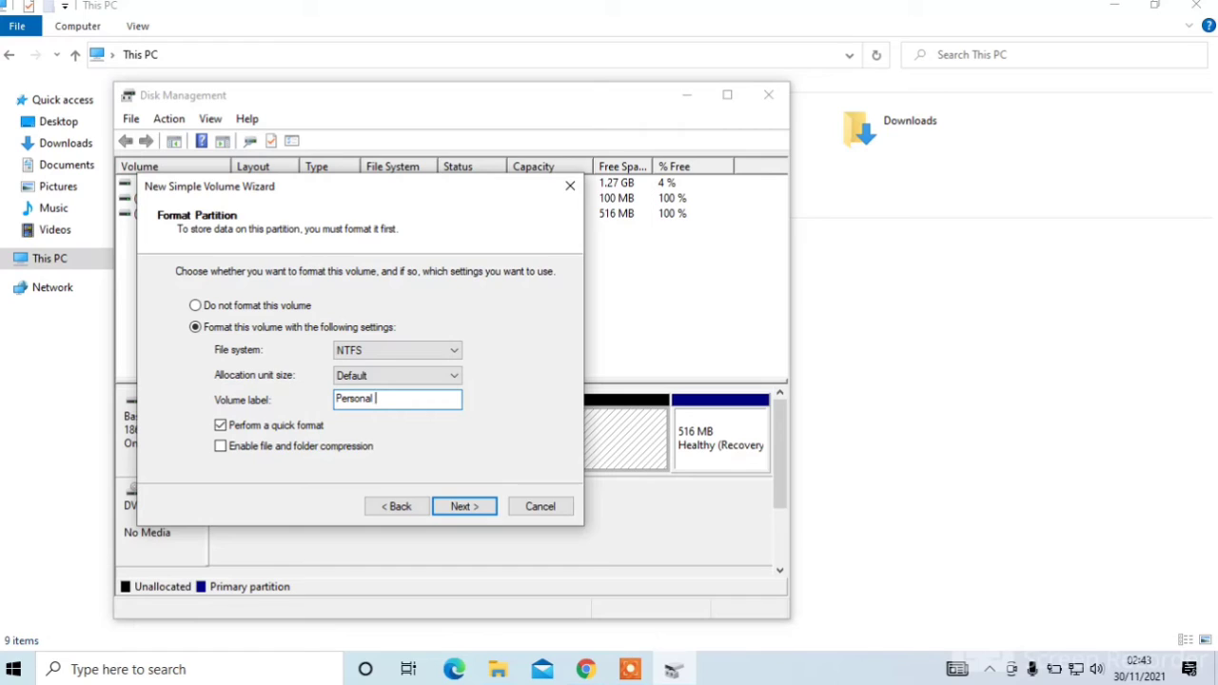
key(ctrl+a)
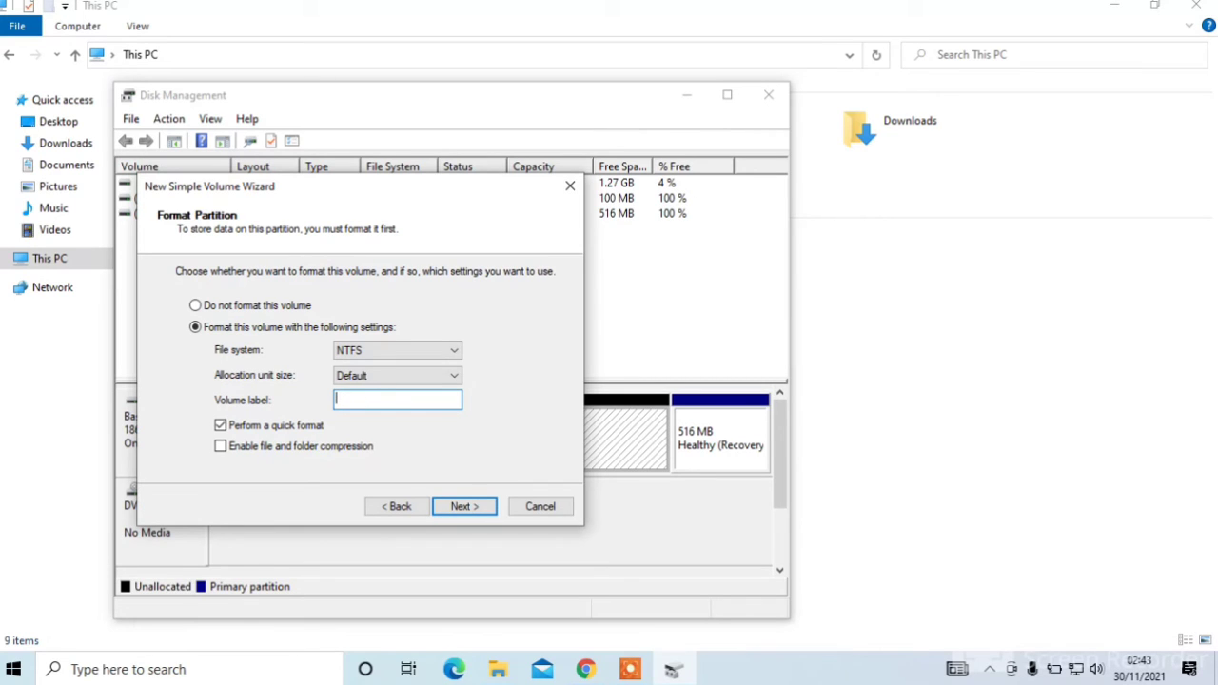
text(Work)
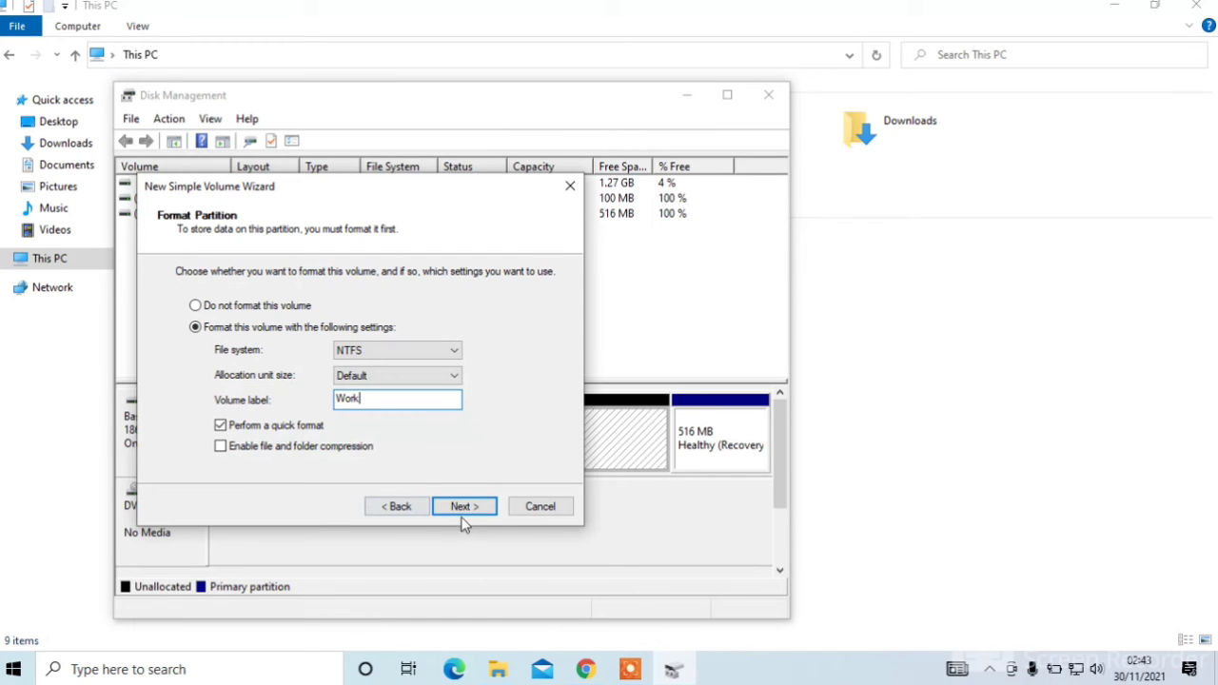
click(464, 506)
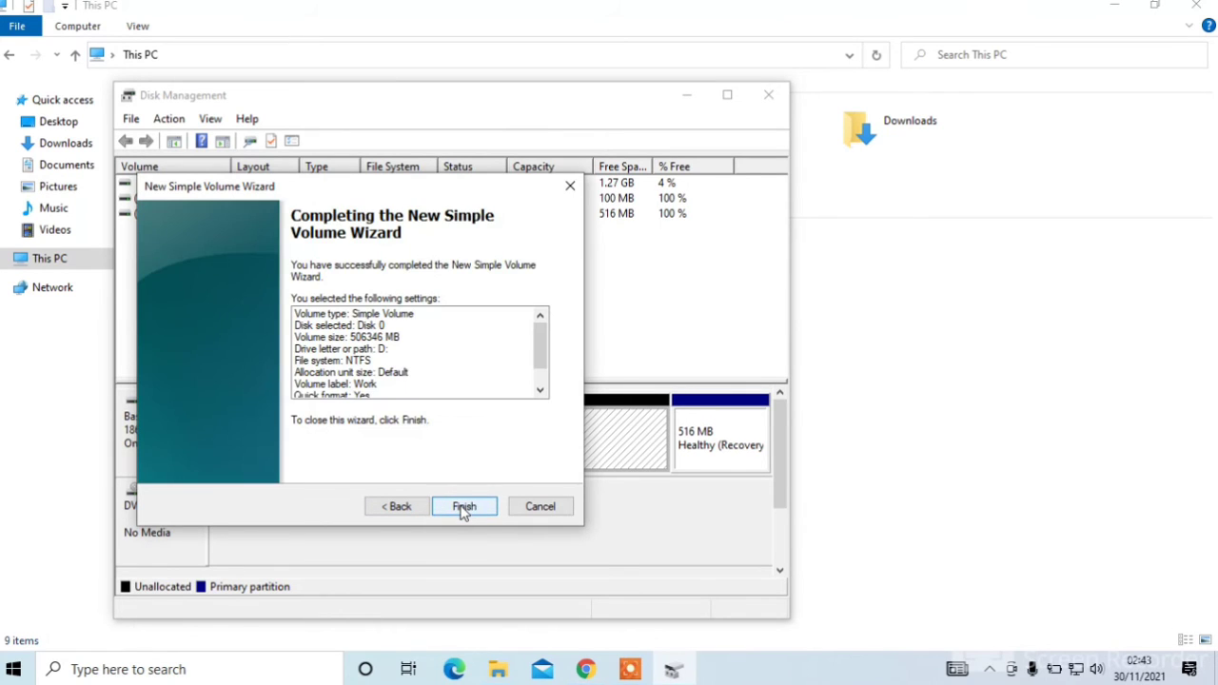
click(464, 507)
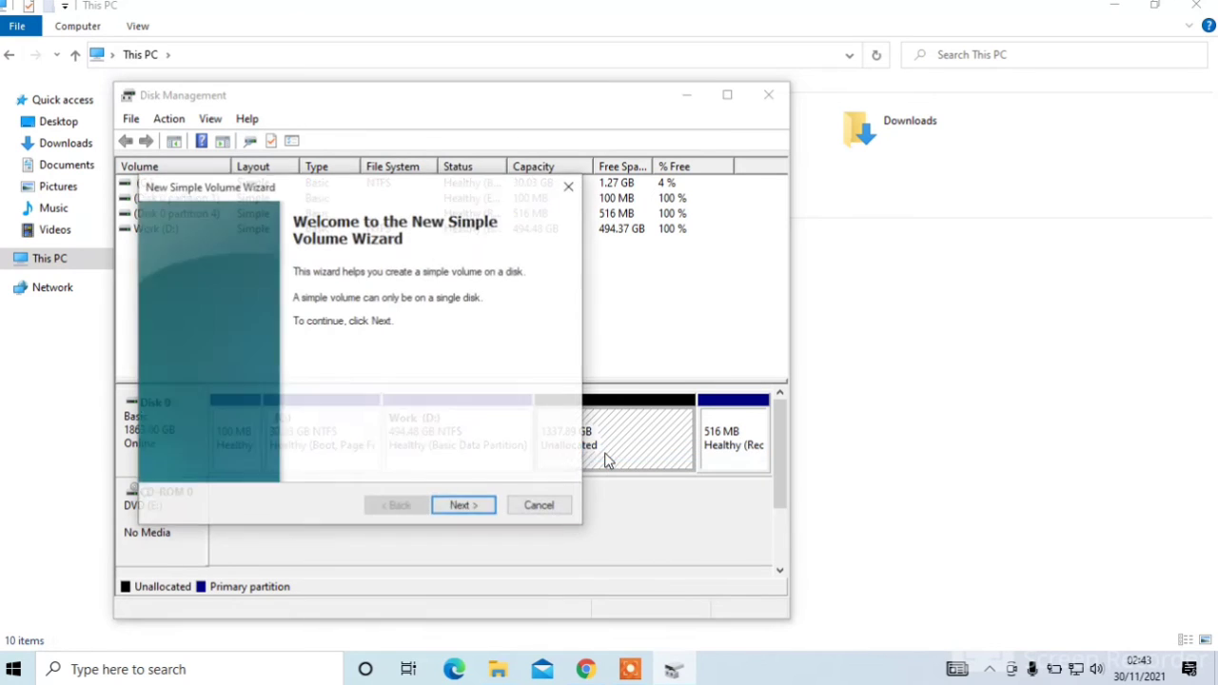
- Create a 600000 MB NTFS volume on drive letter F with default settings
click(463, 504)
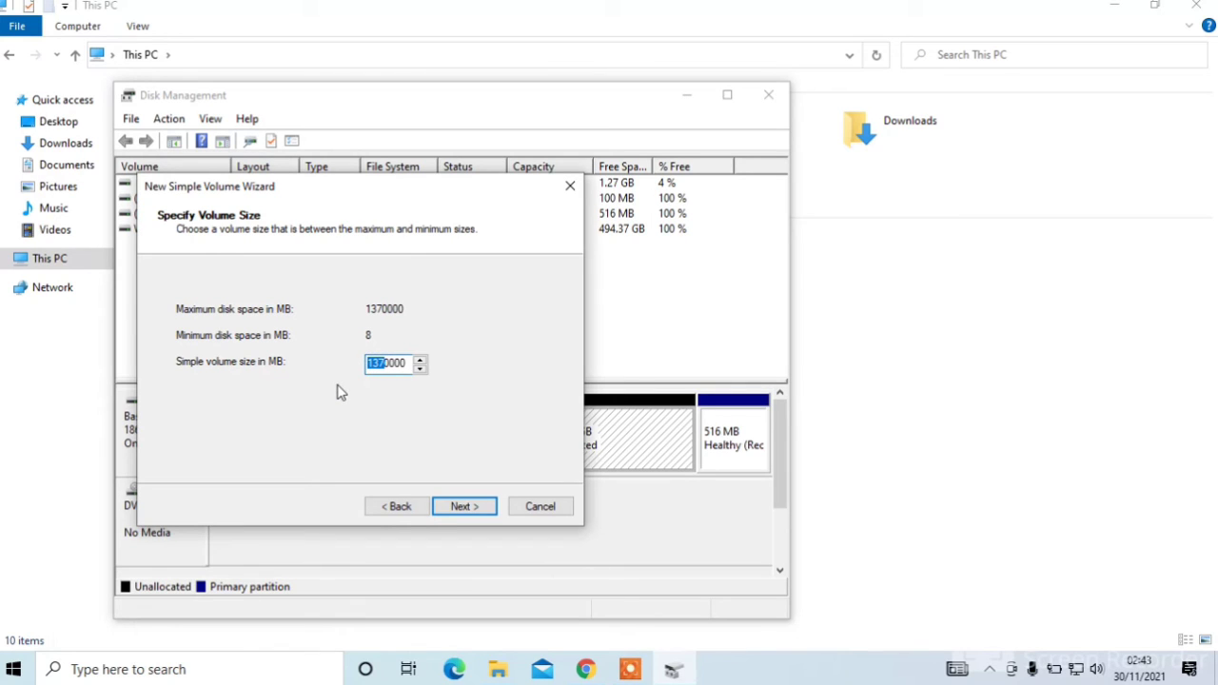
text(600000)
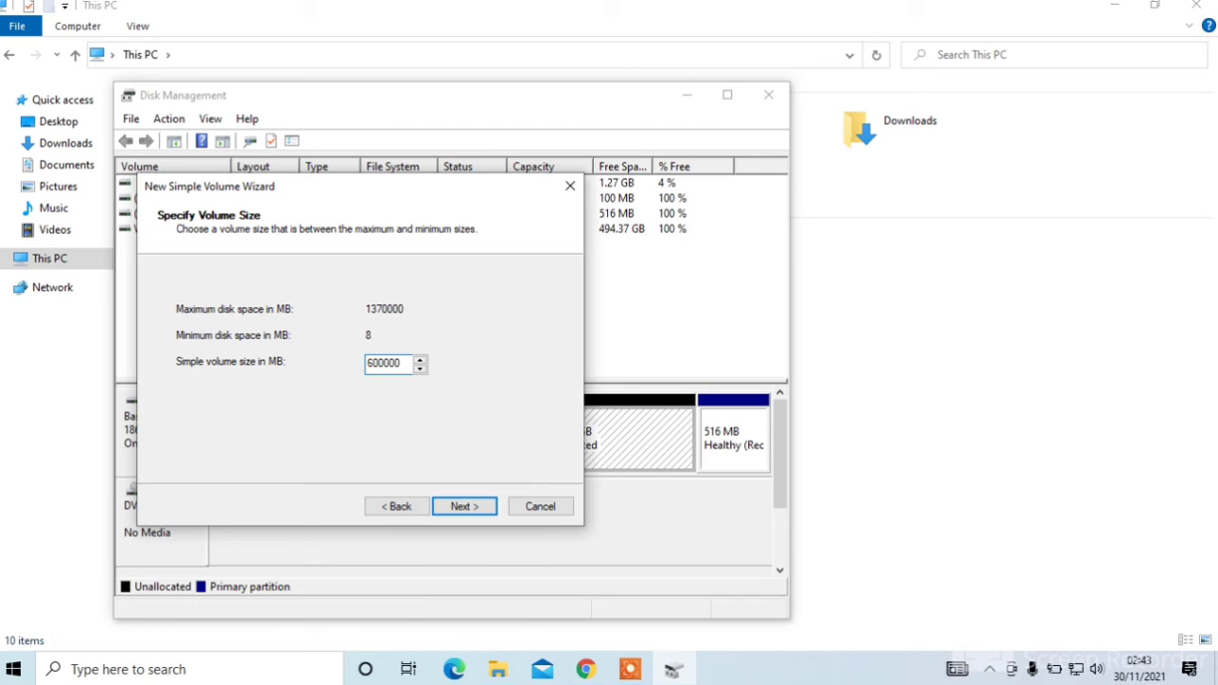
click(464, 506)
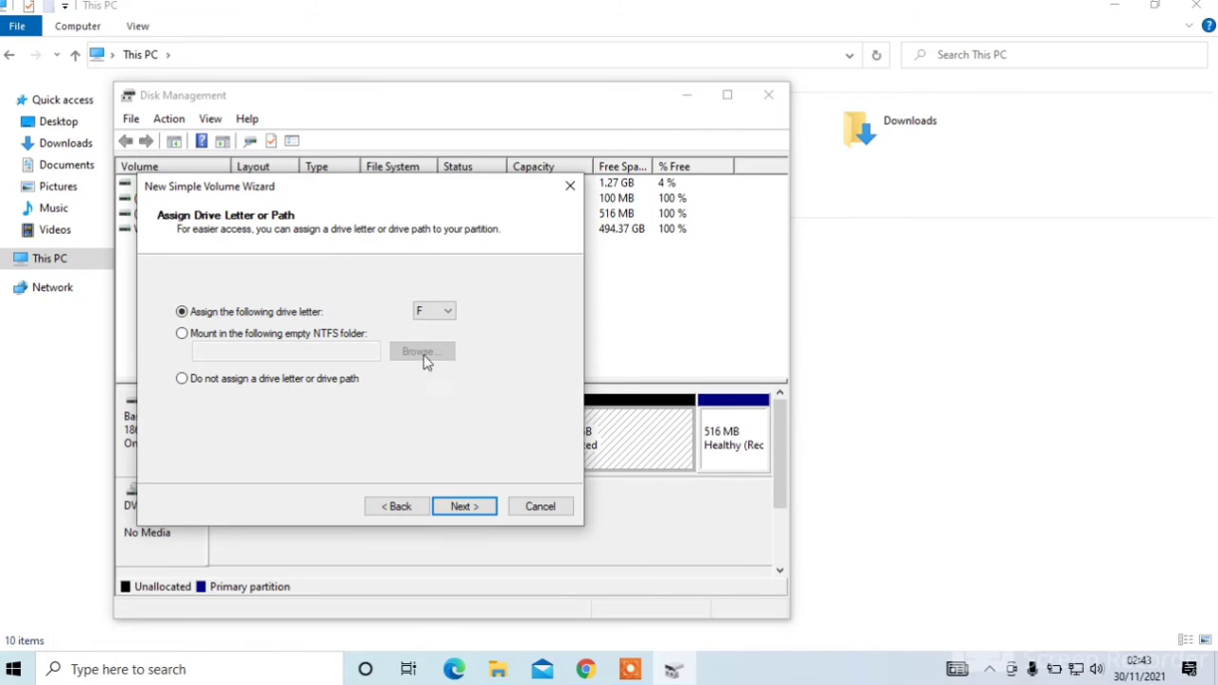
click(465, 507)
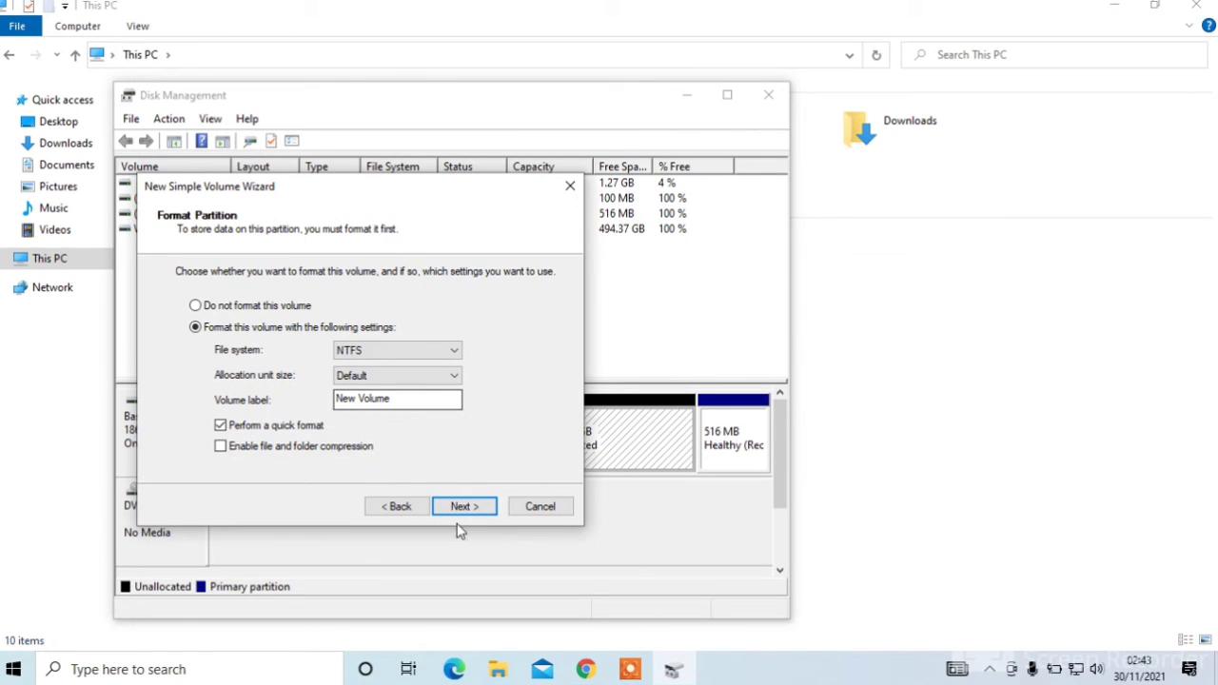
click(464, 506)
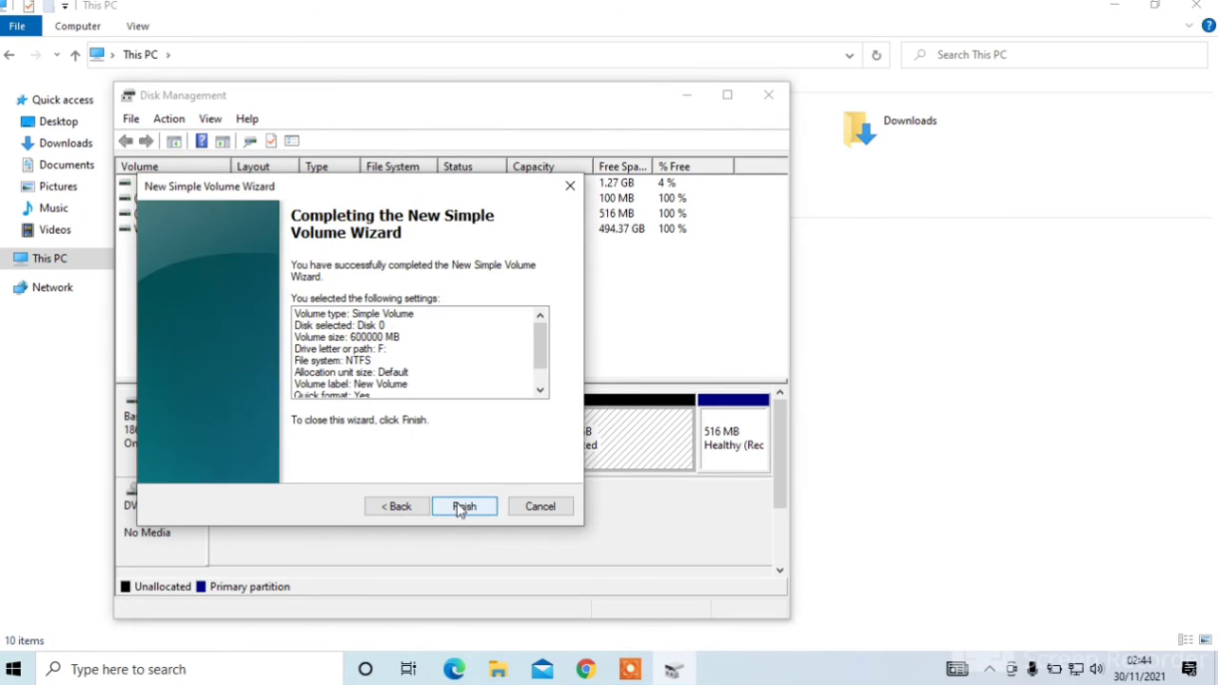
click(464, 506)
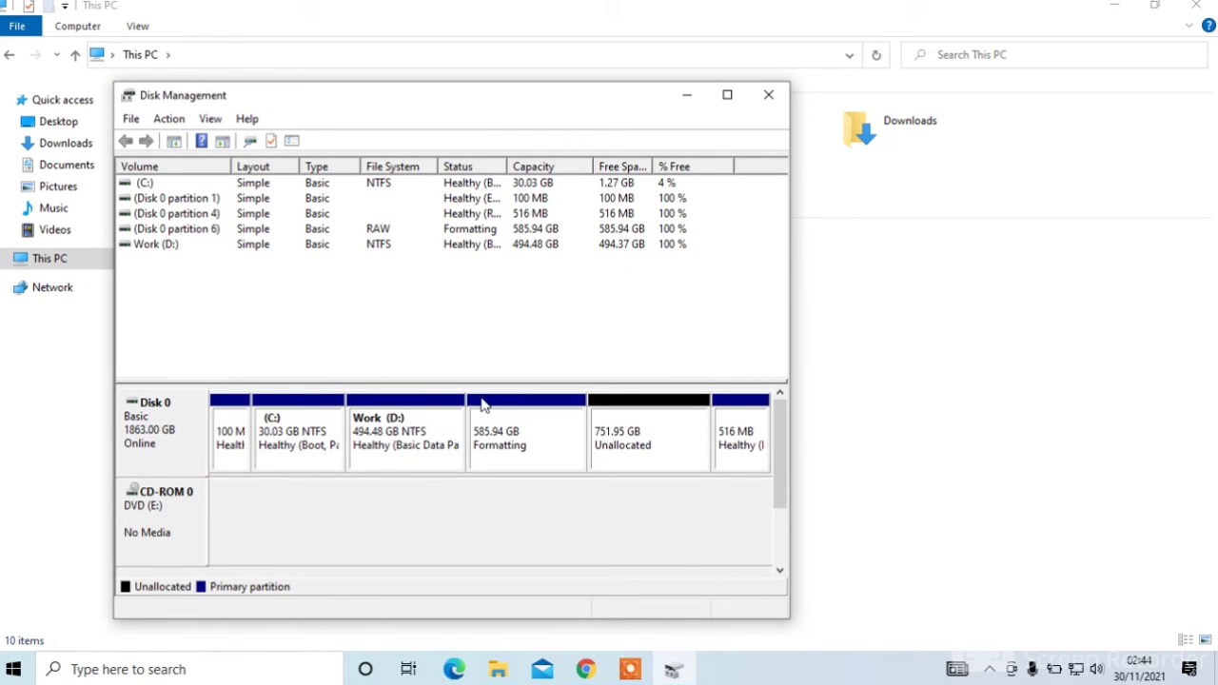
mouse_move(491, 404)
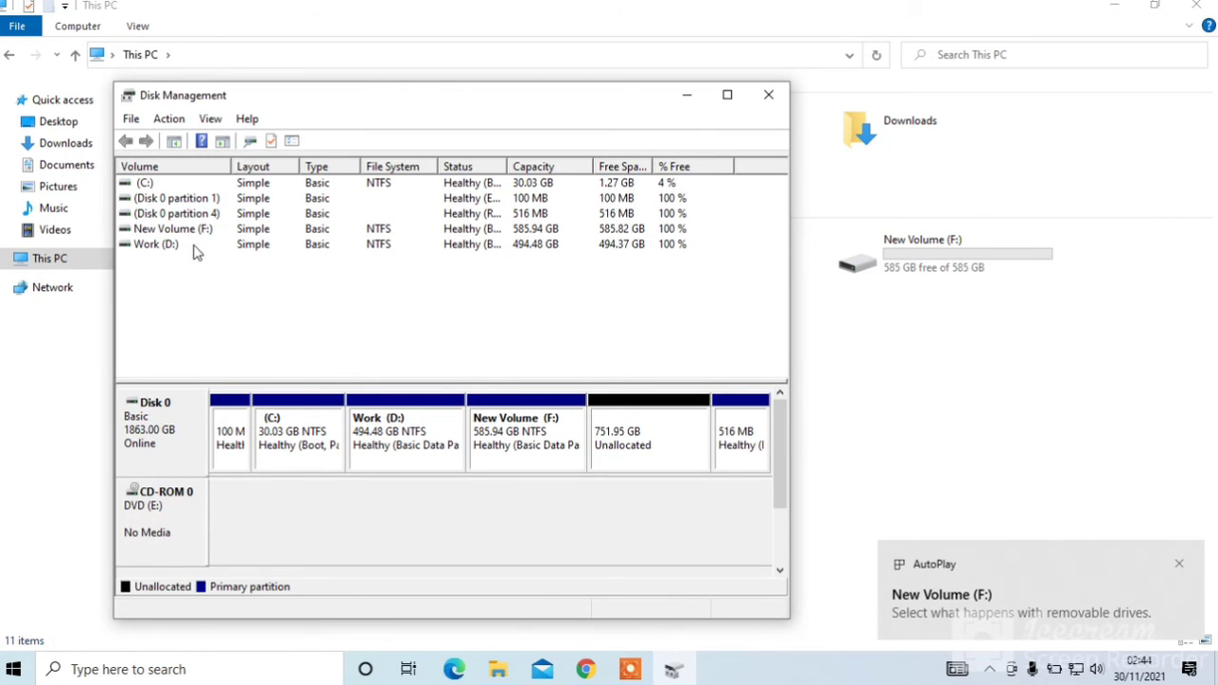
mouse_move(575, 282)
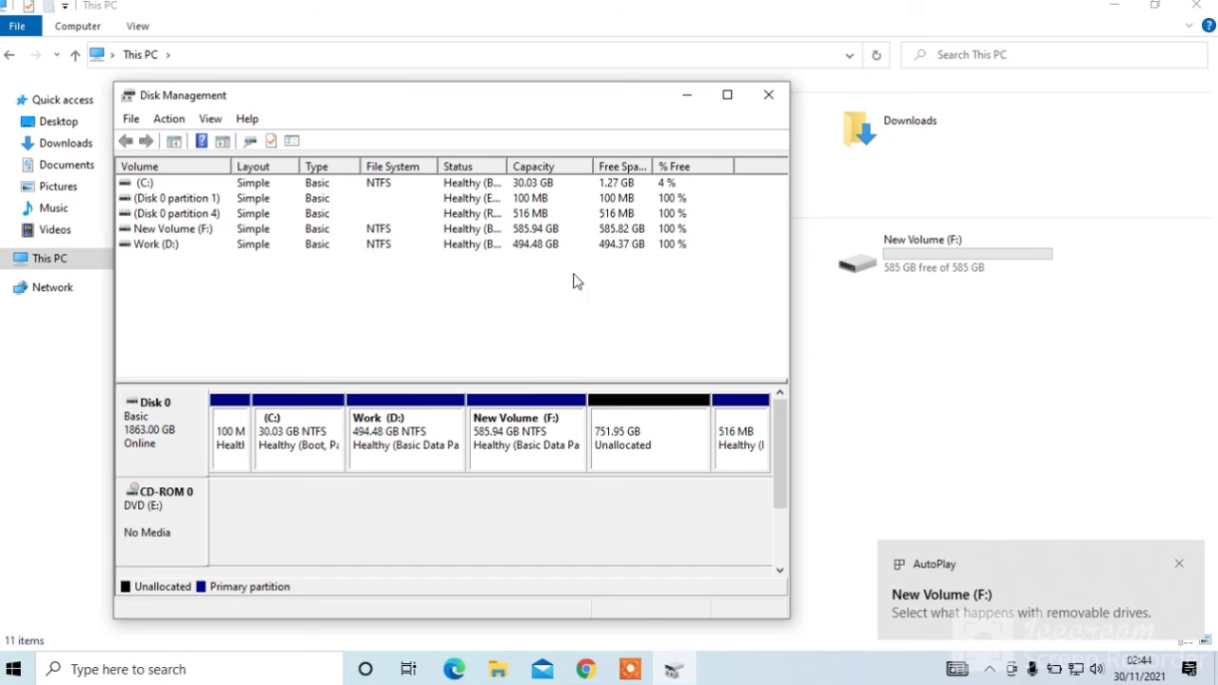
- Create New Volume (G:) from all remaining 770000 MB of unallocated space with defaults
right_click(647, 434)
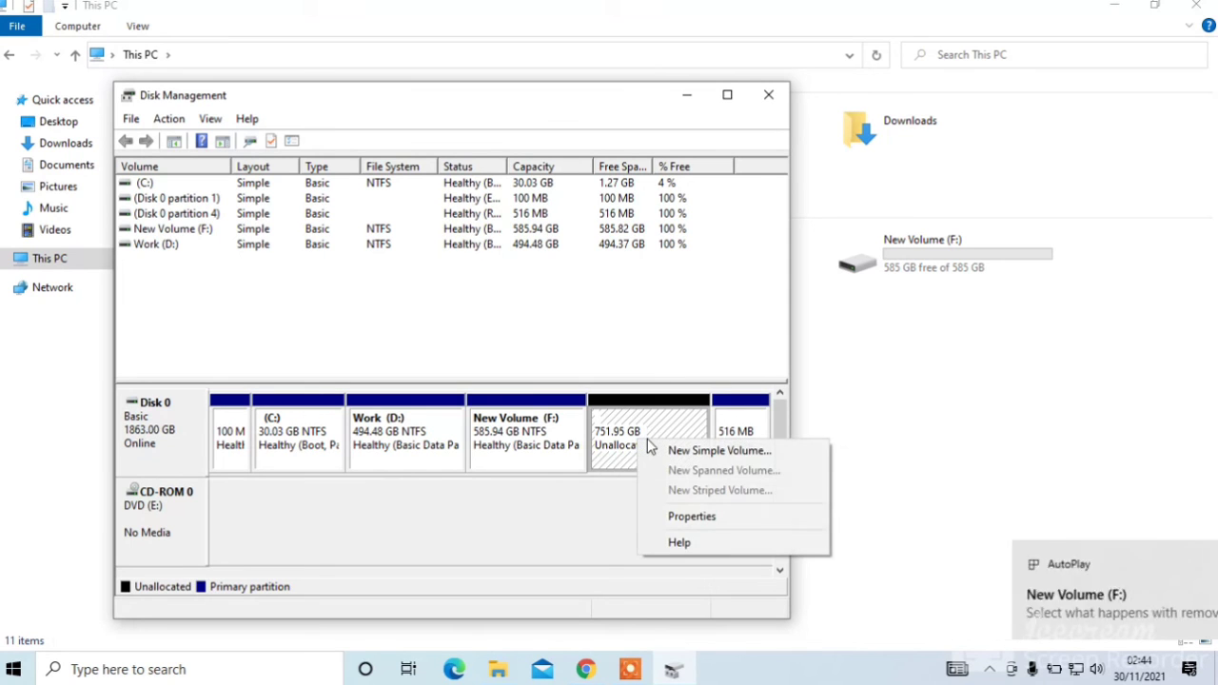
click(719, 449)
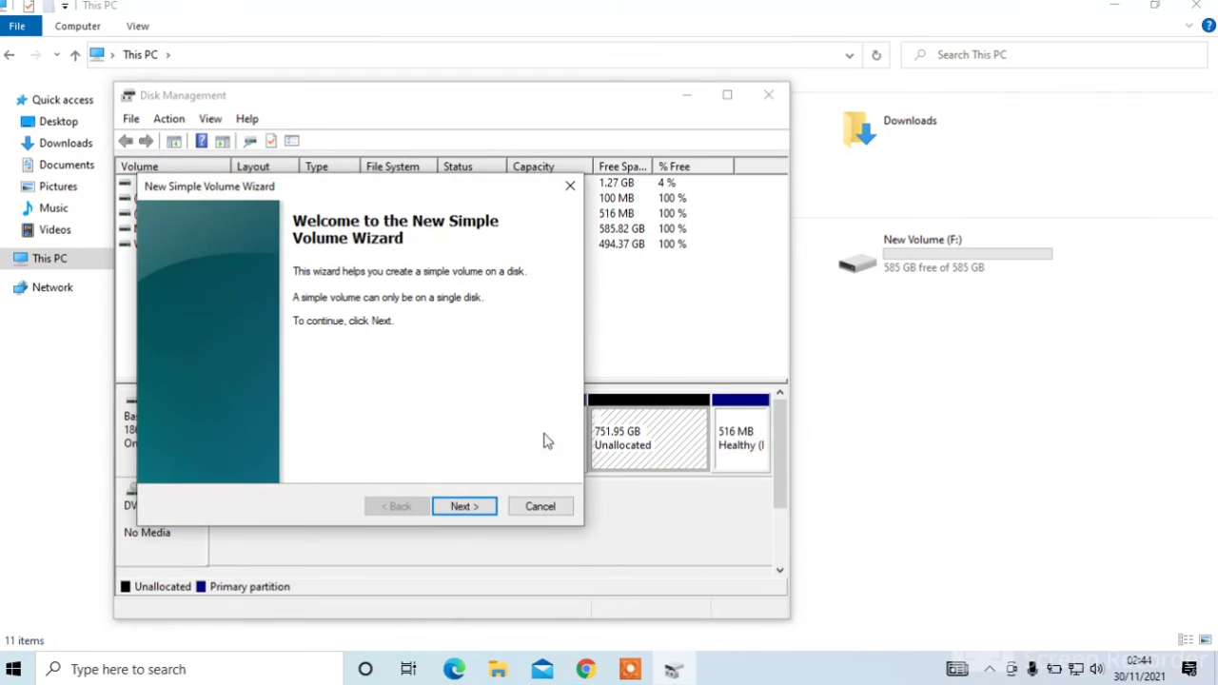
click(465, 506)
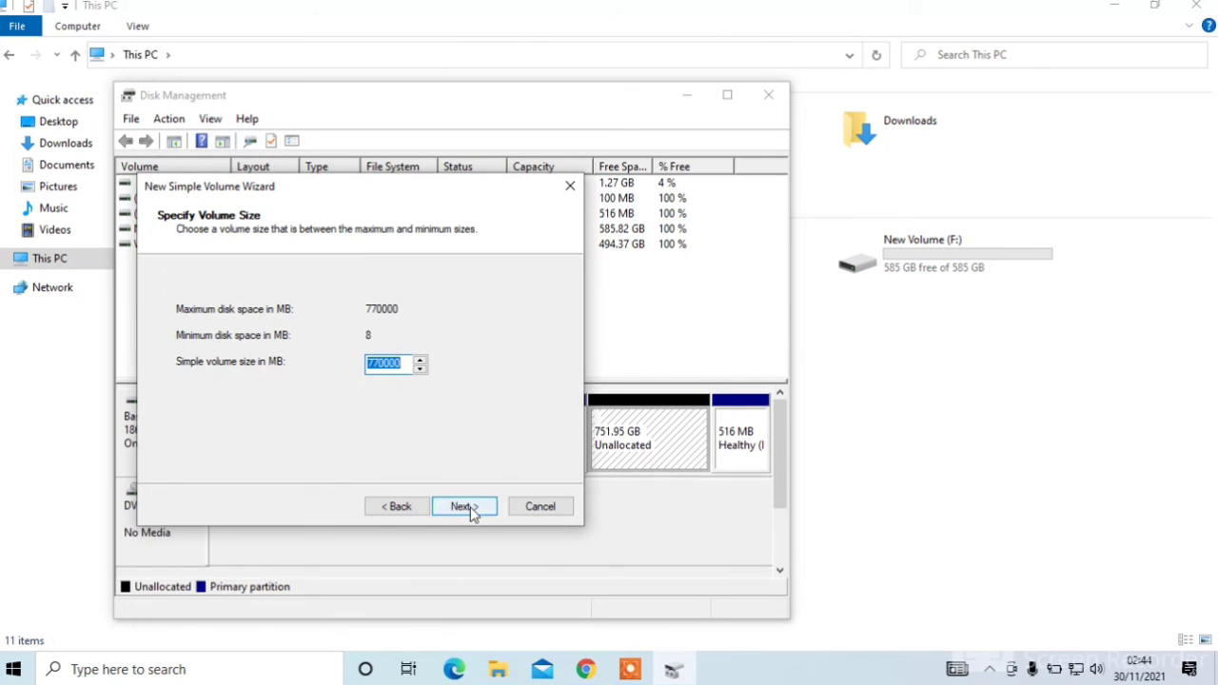
click(464, 507)
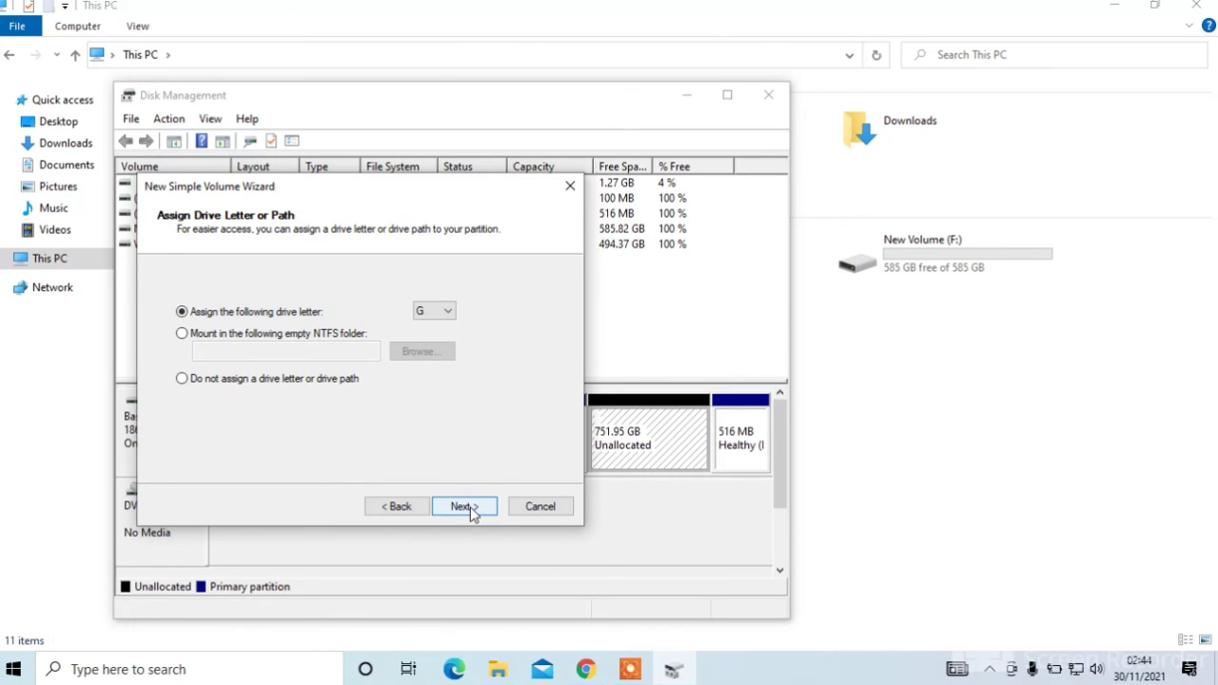
click(464, 506)
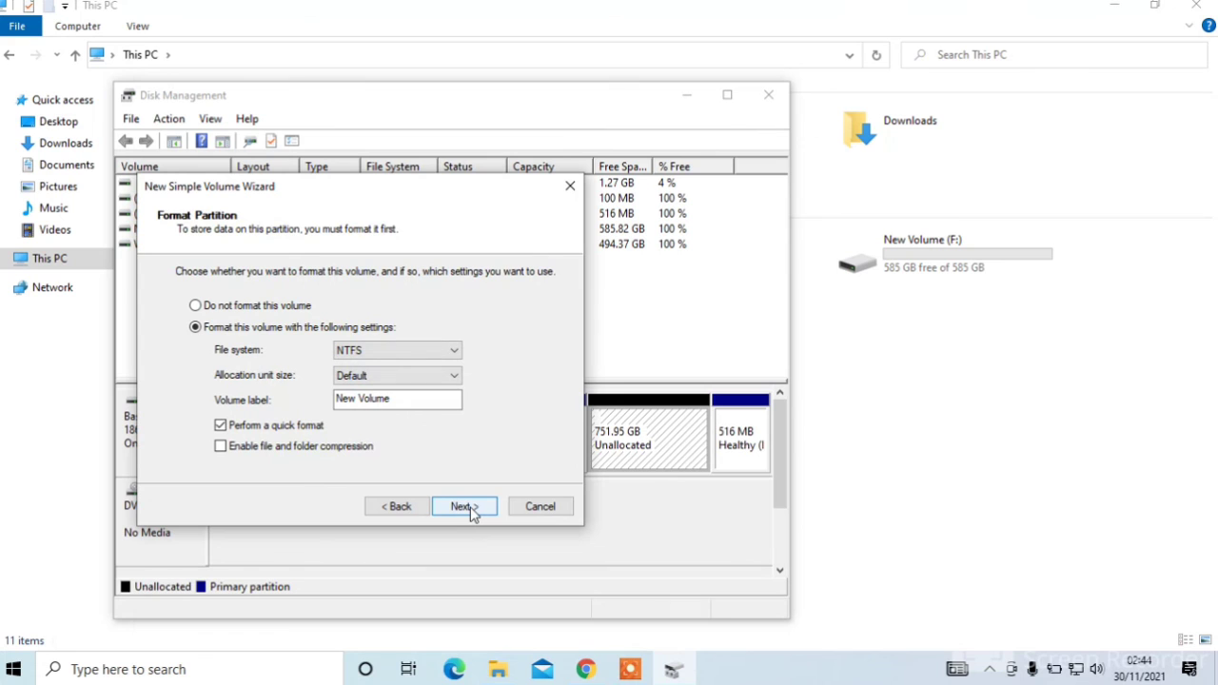
click(463, 506)
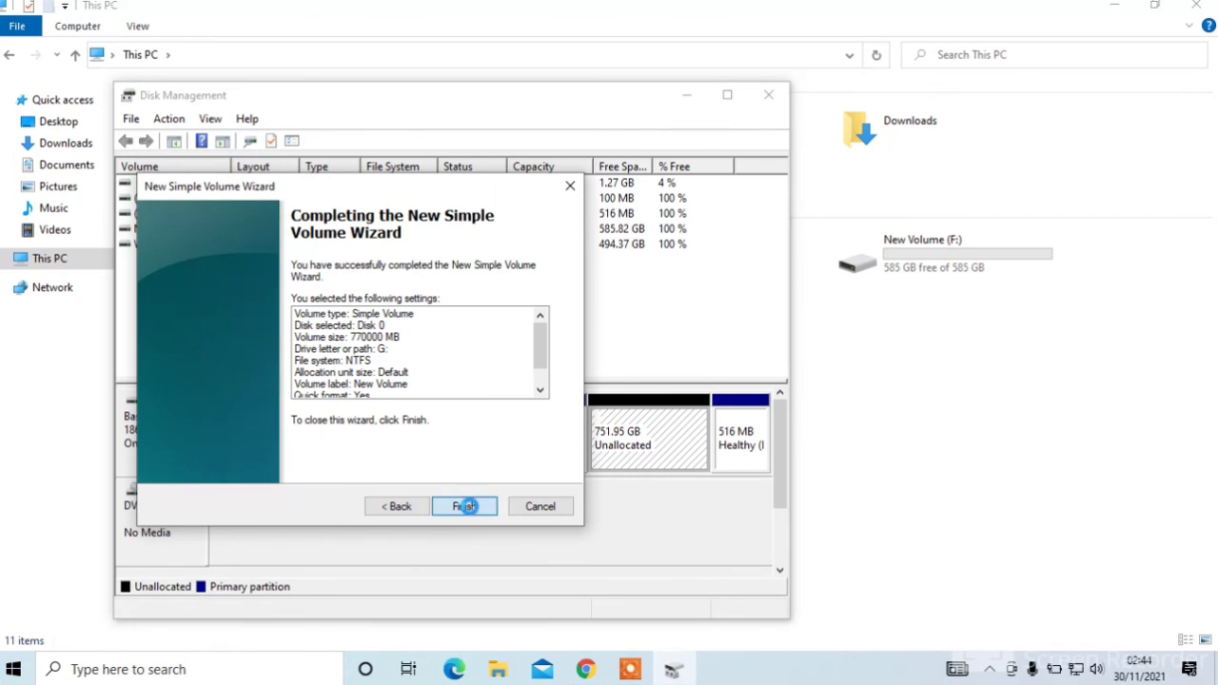
click(465, 506)
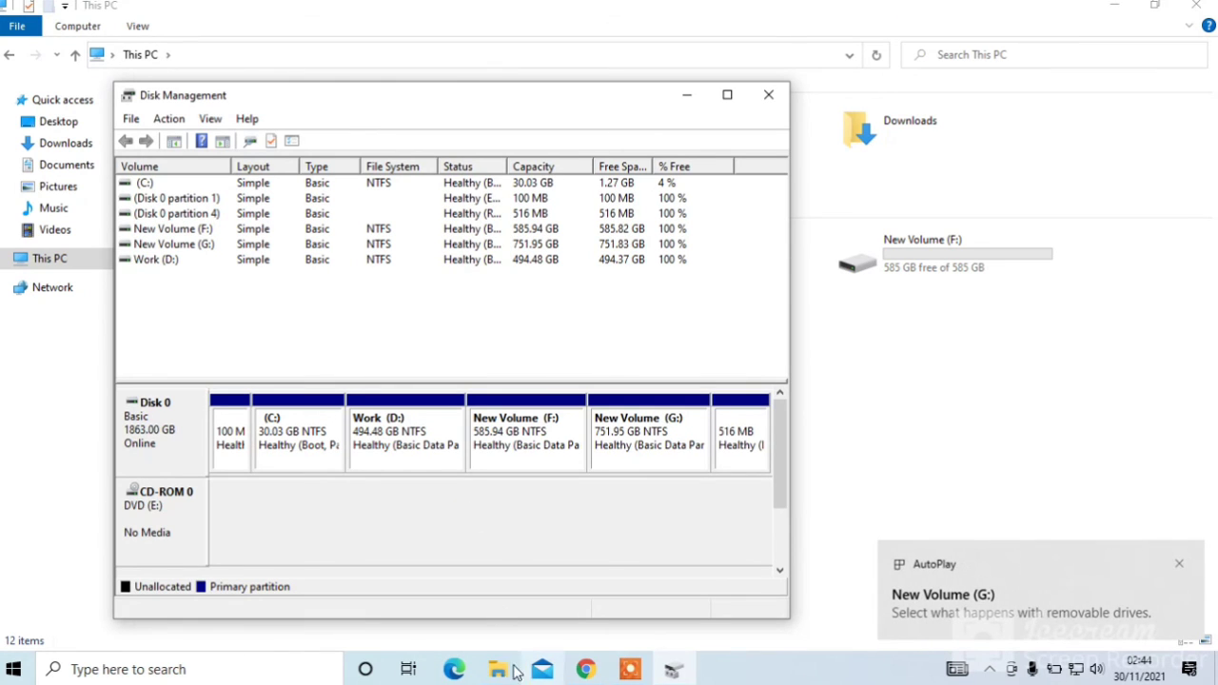
- Return to This PC to verify Work (D:), F: and G: are listed
click(768, 95)
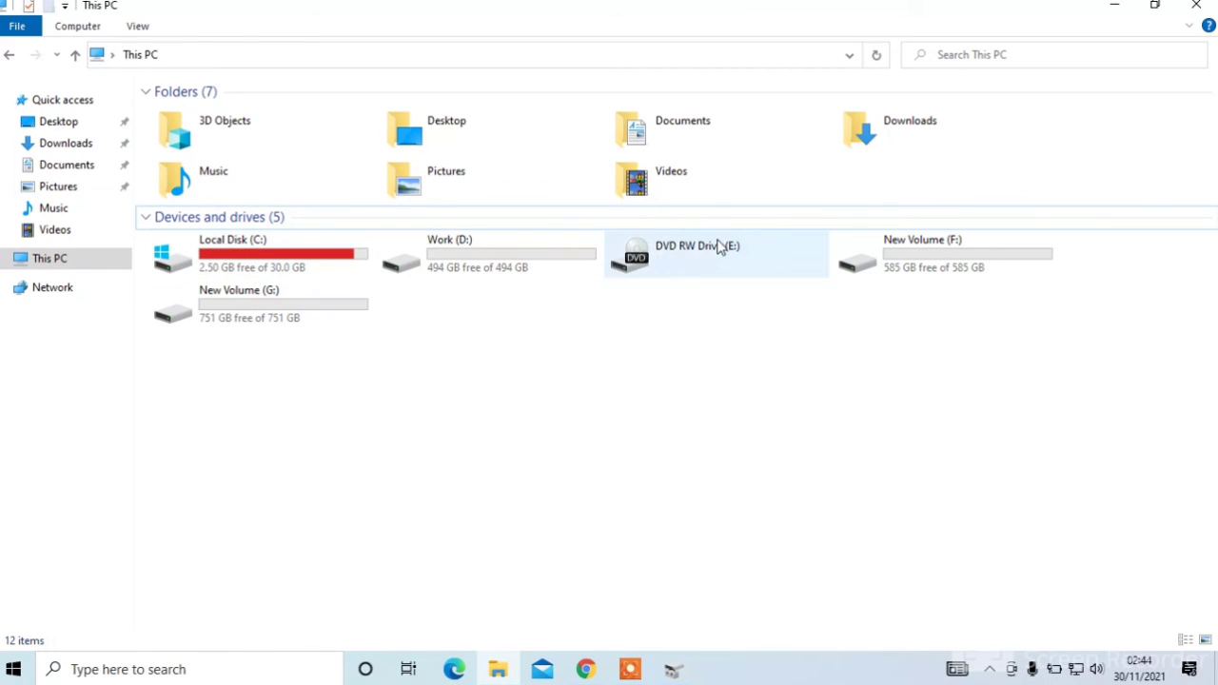
mouse_move(777, 293)
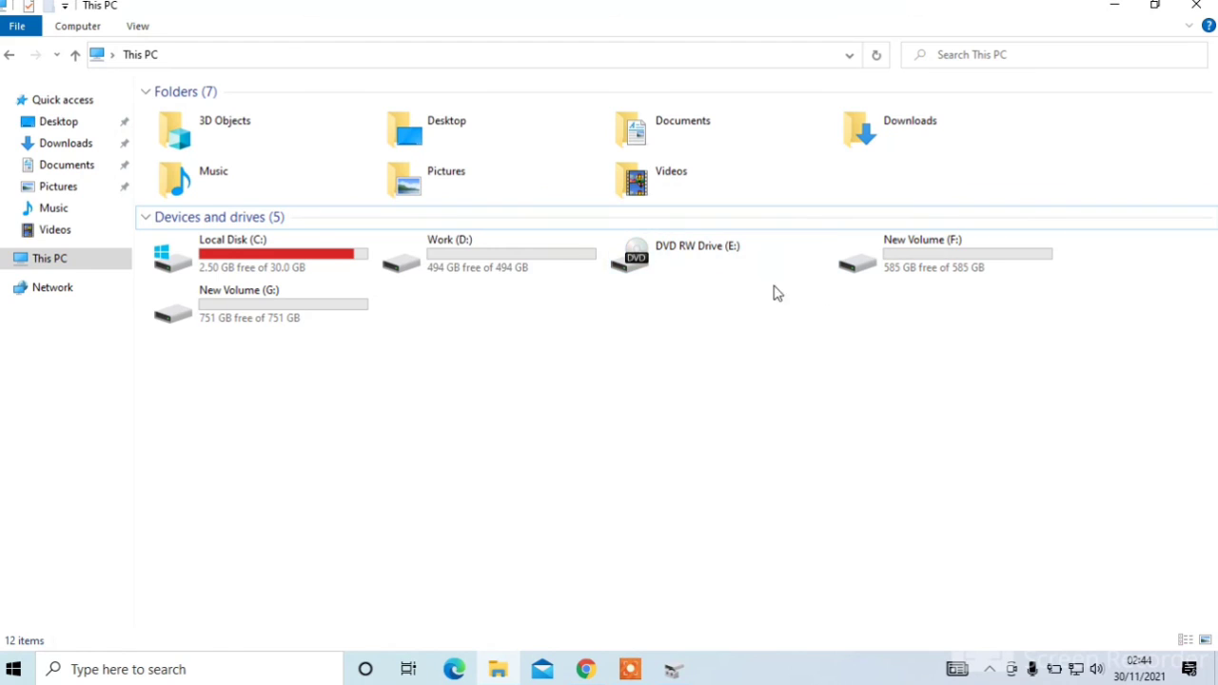
mouse_move(787, 331)
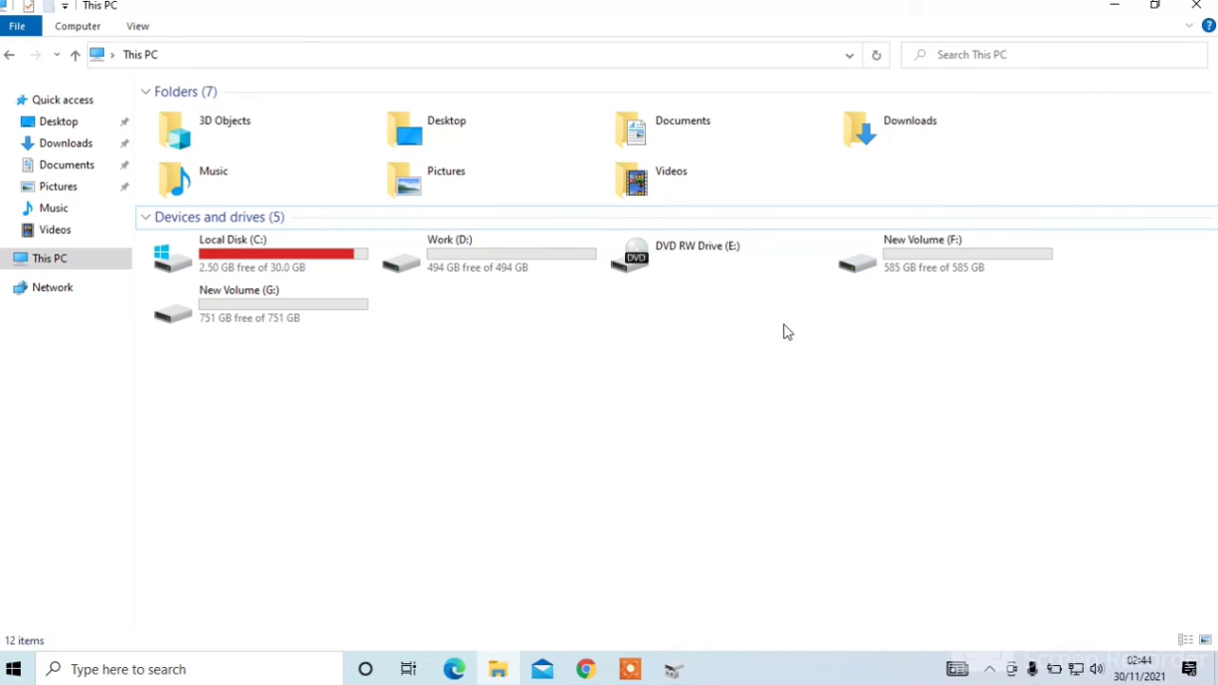
mouse_move(769, 437)
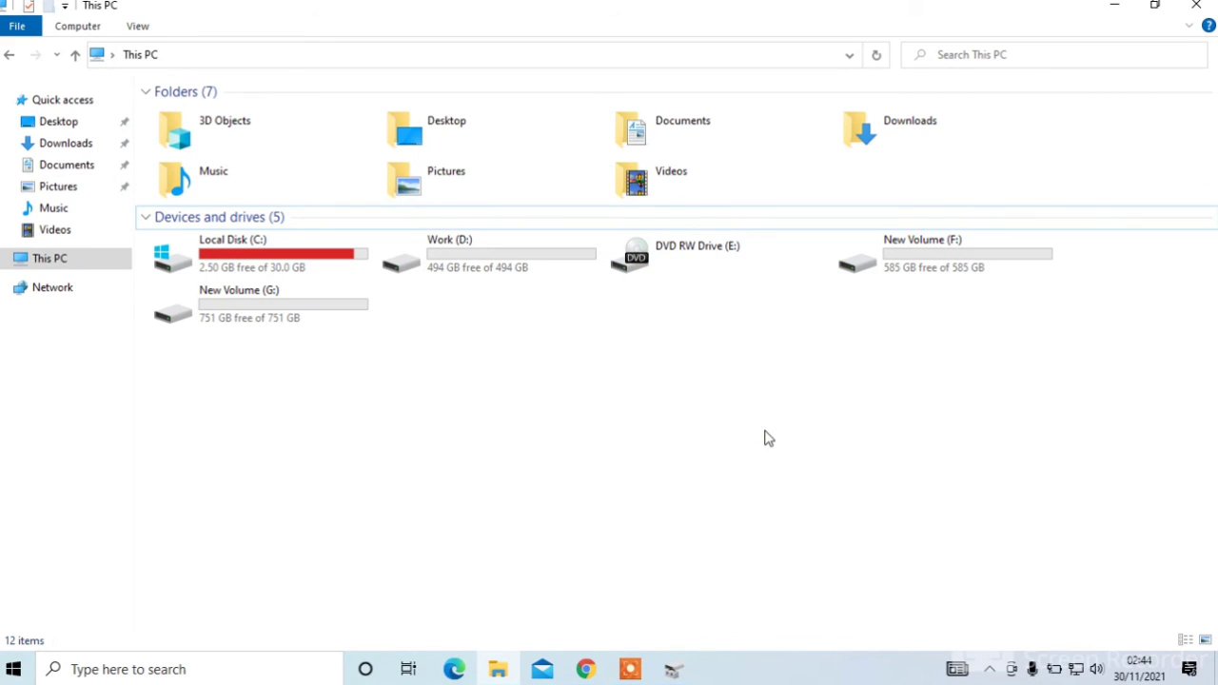